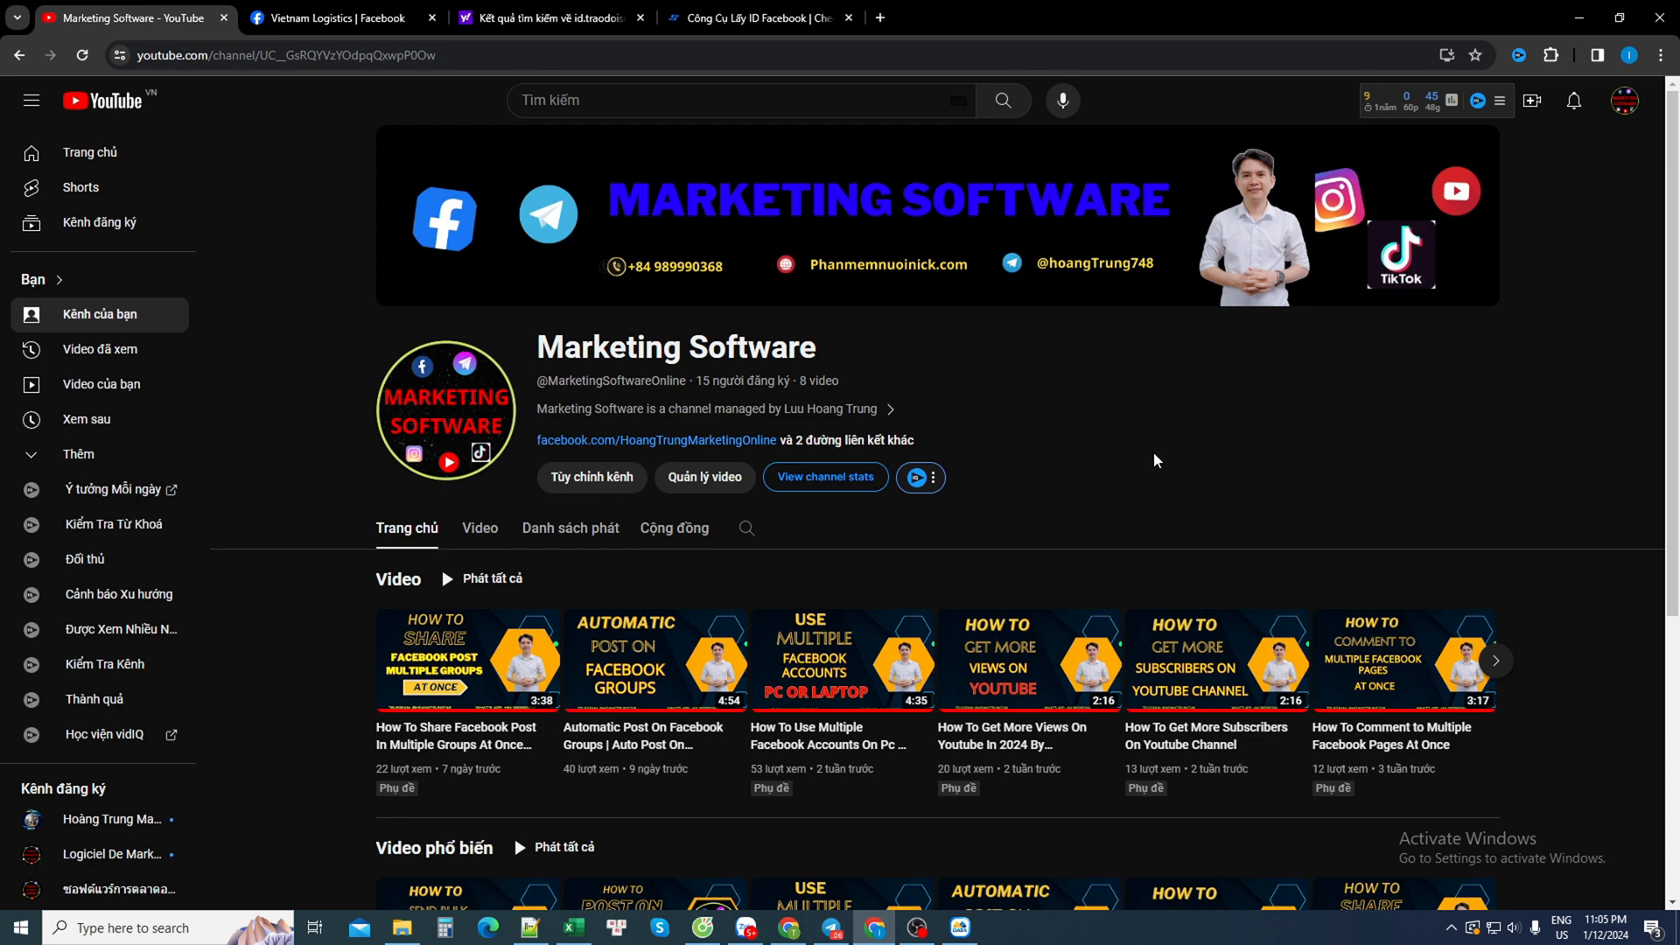
{"action": "mouse_move", "coordinate": [713, 208]}
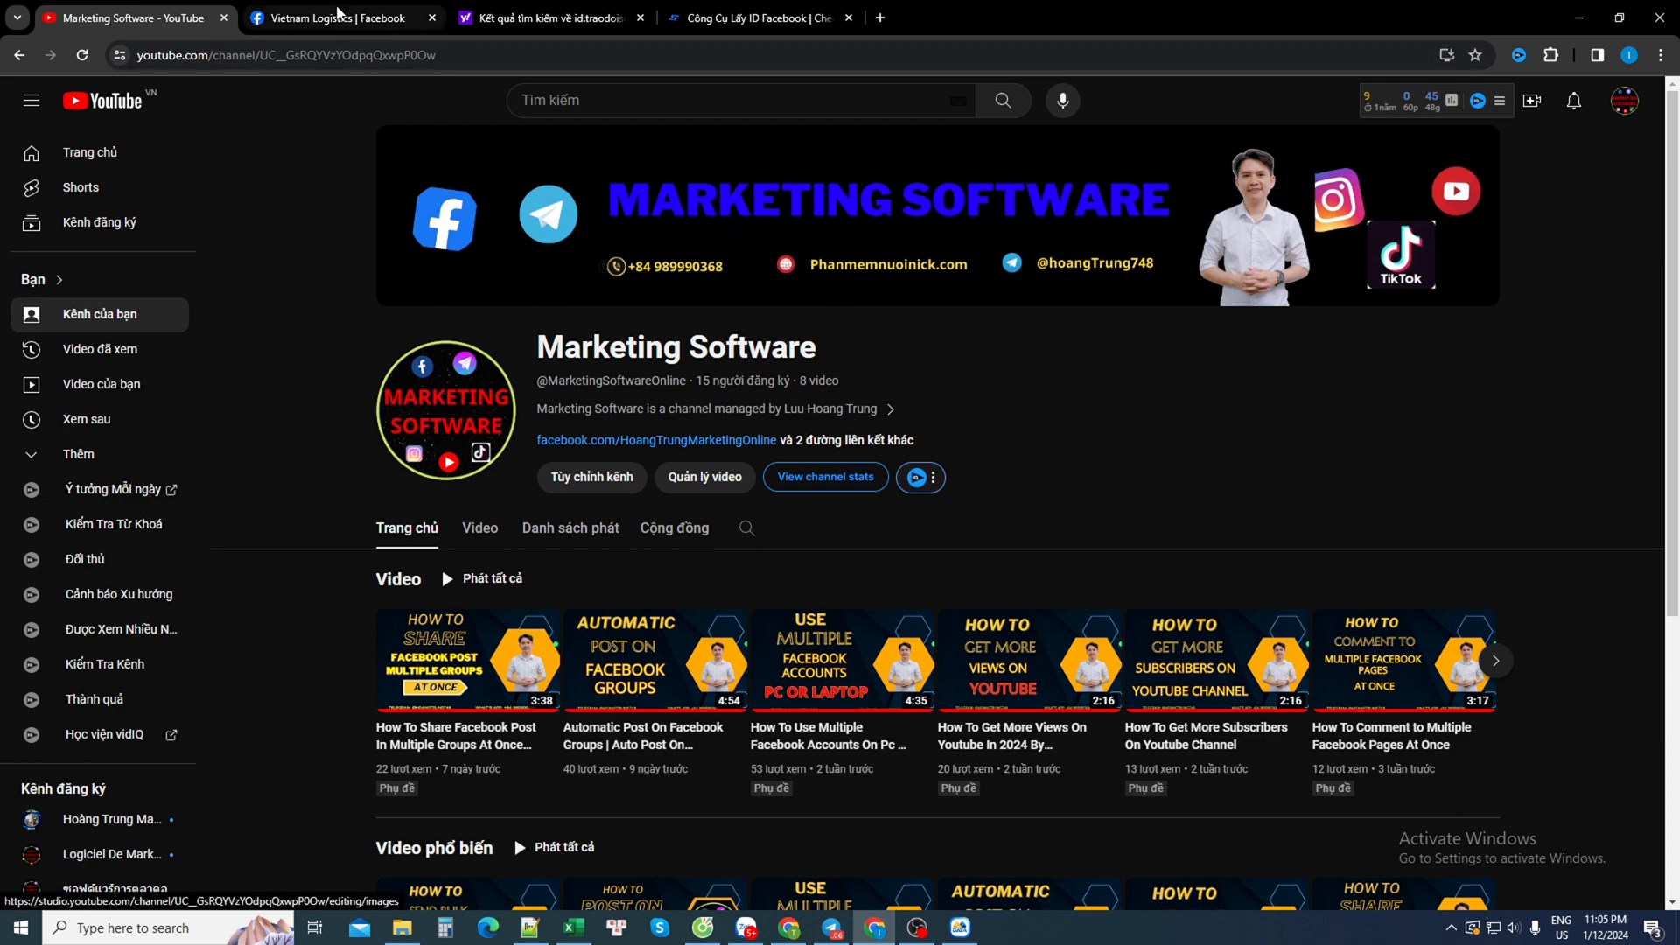
- Switch Chrome to the Vietnam Logistics Facebook group tab
{"action": "left_click", "coordinate": [341, 17]}
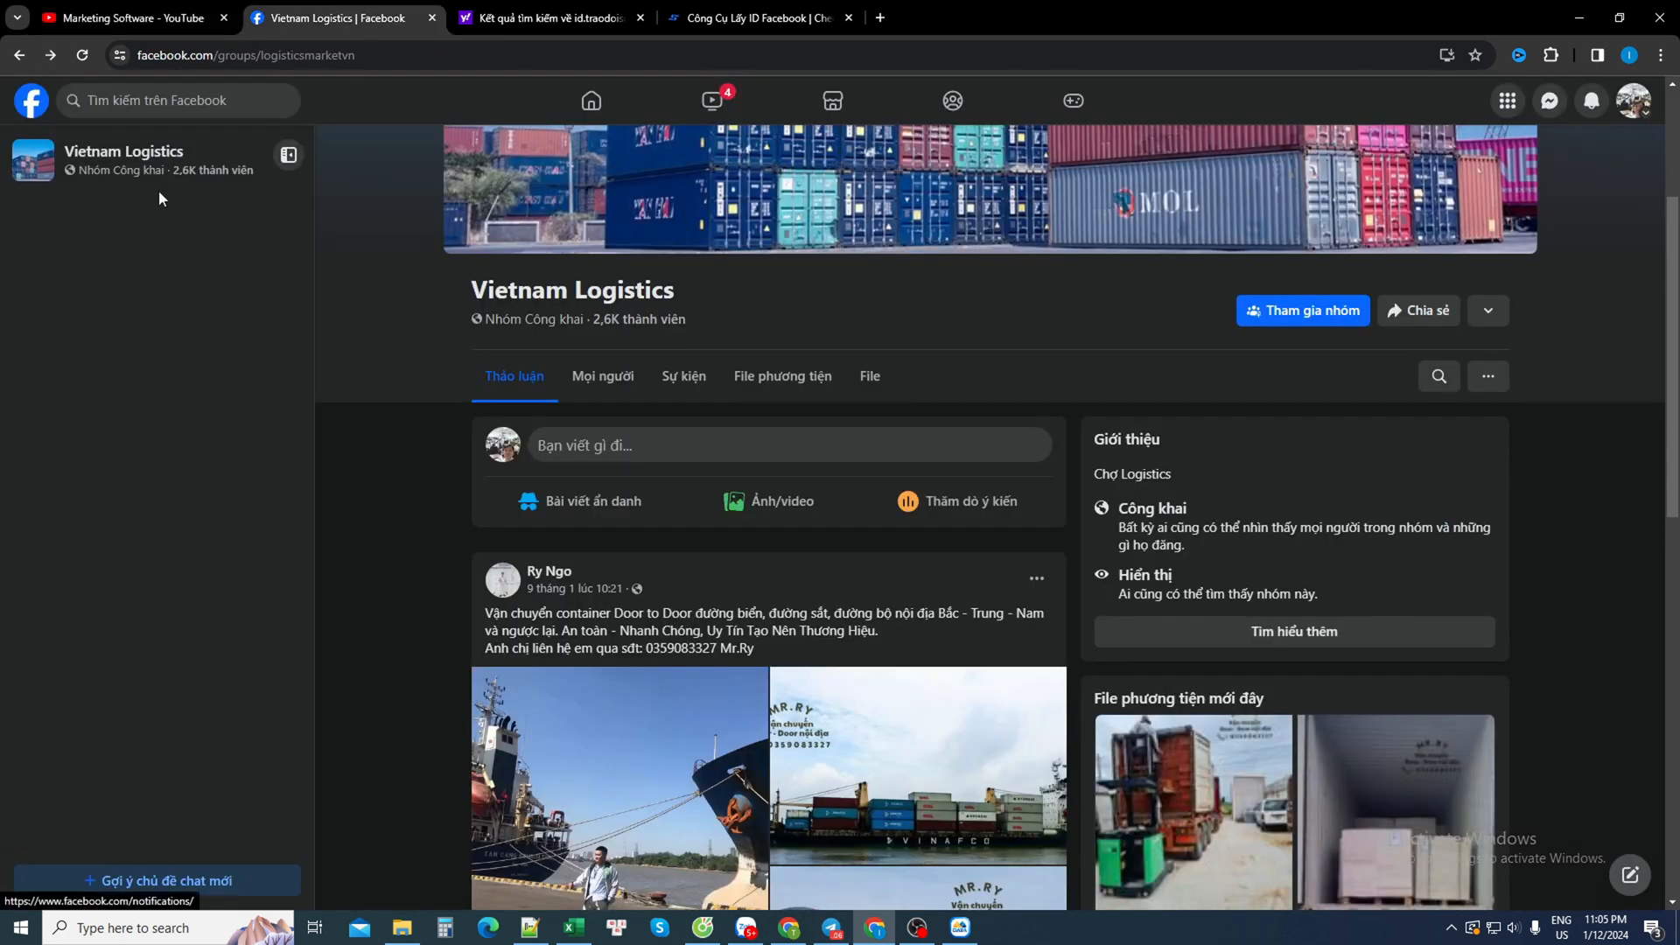
{"action": "mouse_move", "coordinate": [209, 160]}
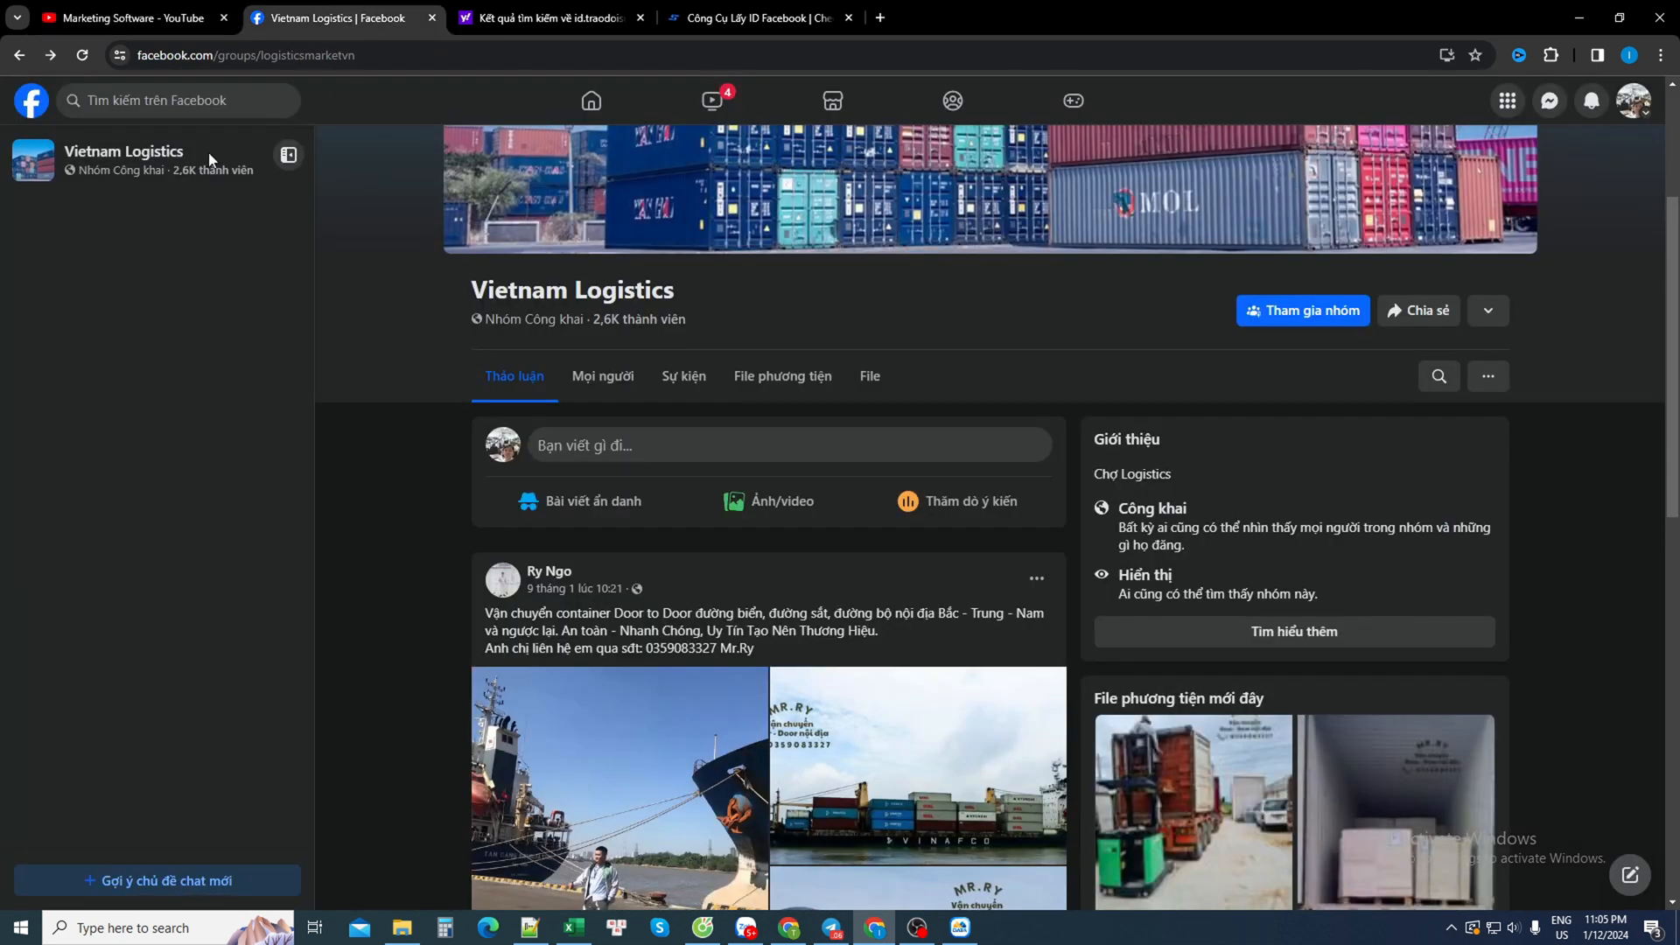
{"action": "left_click", "coordinate": [246, 54]}
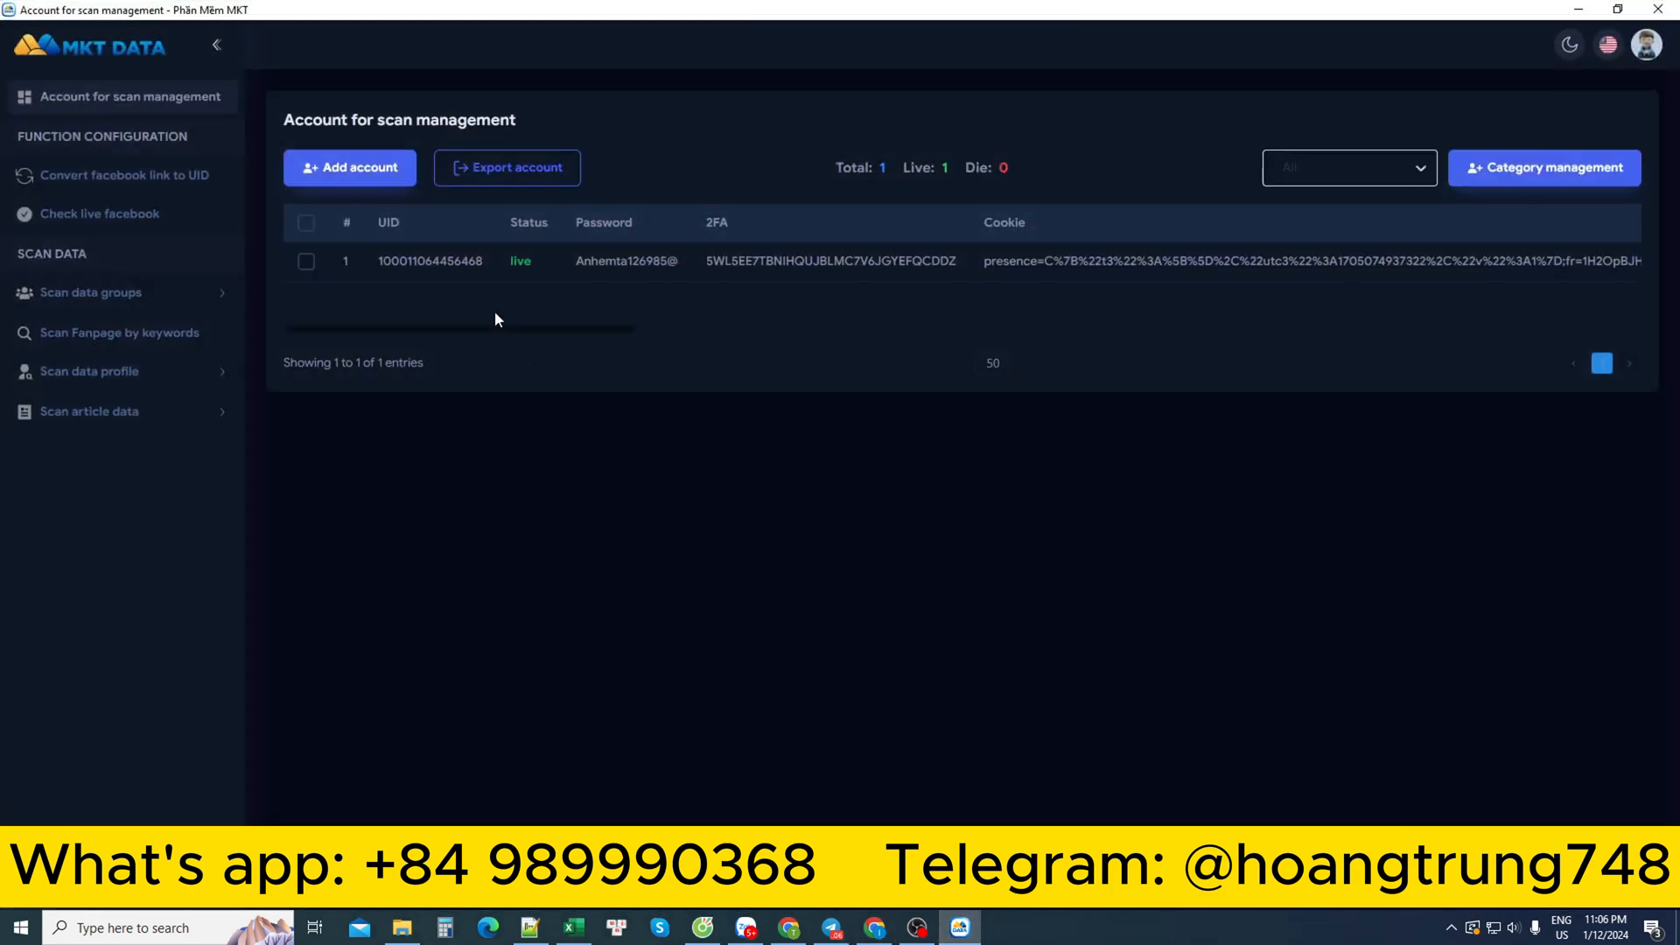
{"action": "left_click", "coordinate": [90, 292]}
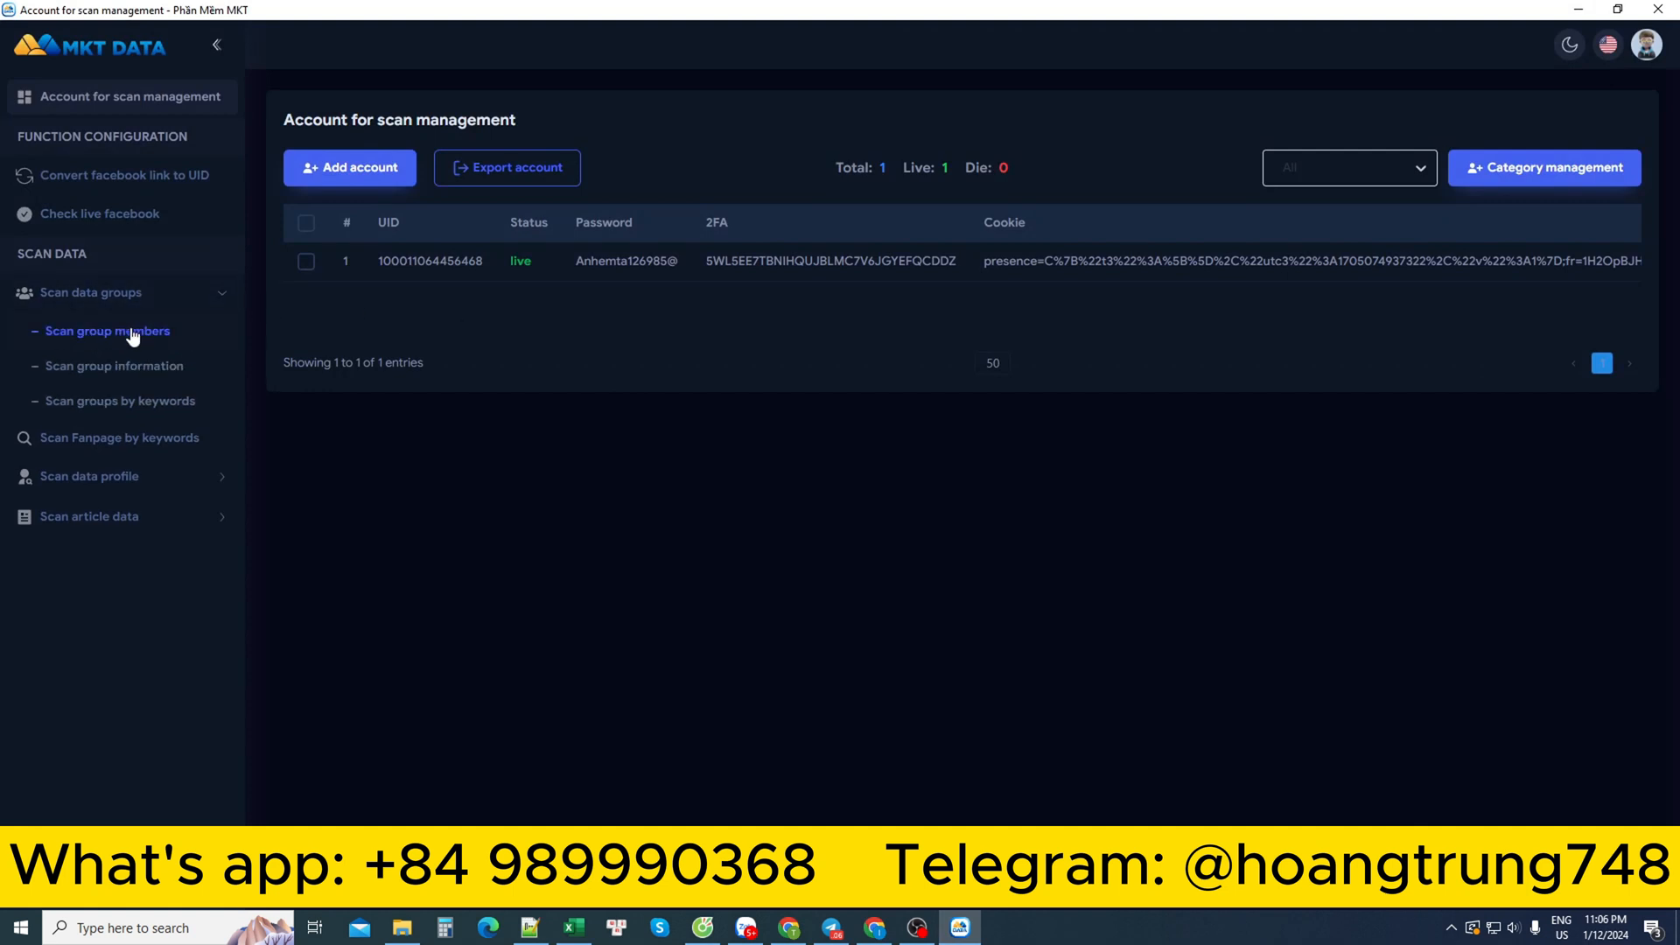
{"action": "left_click", "coordinate": [106, 331]}
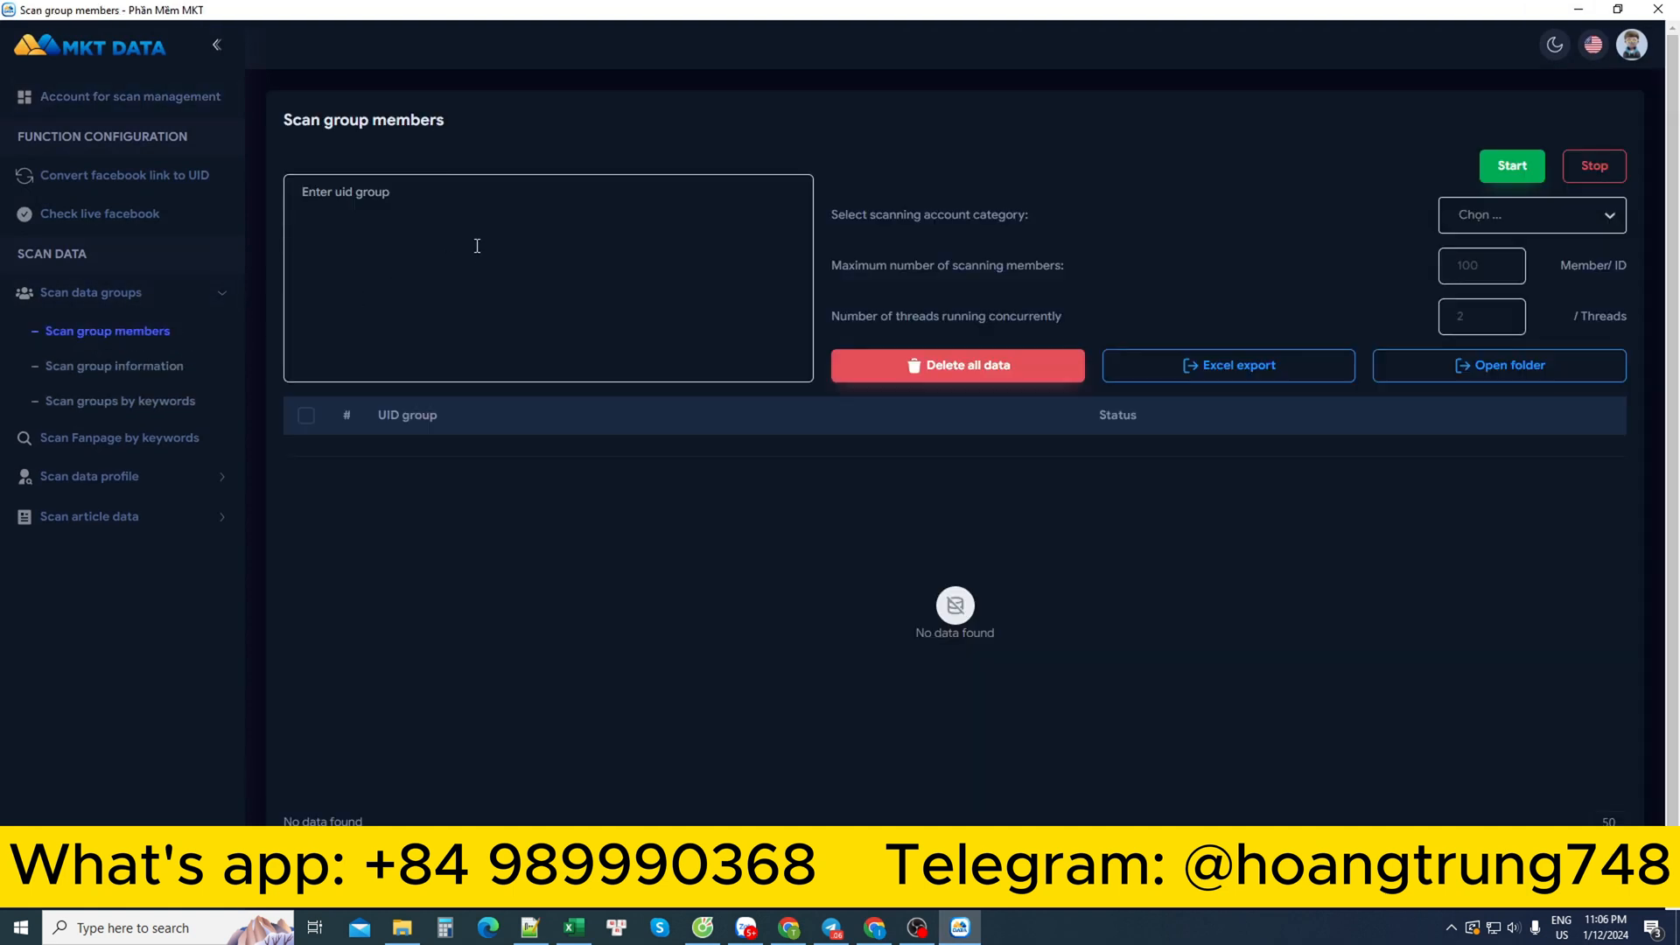
{"action": "type", "text": "636119211080023"}
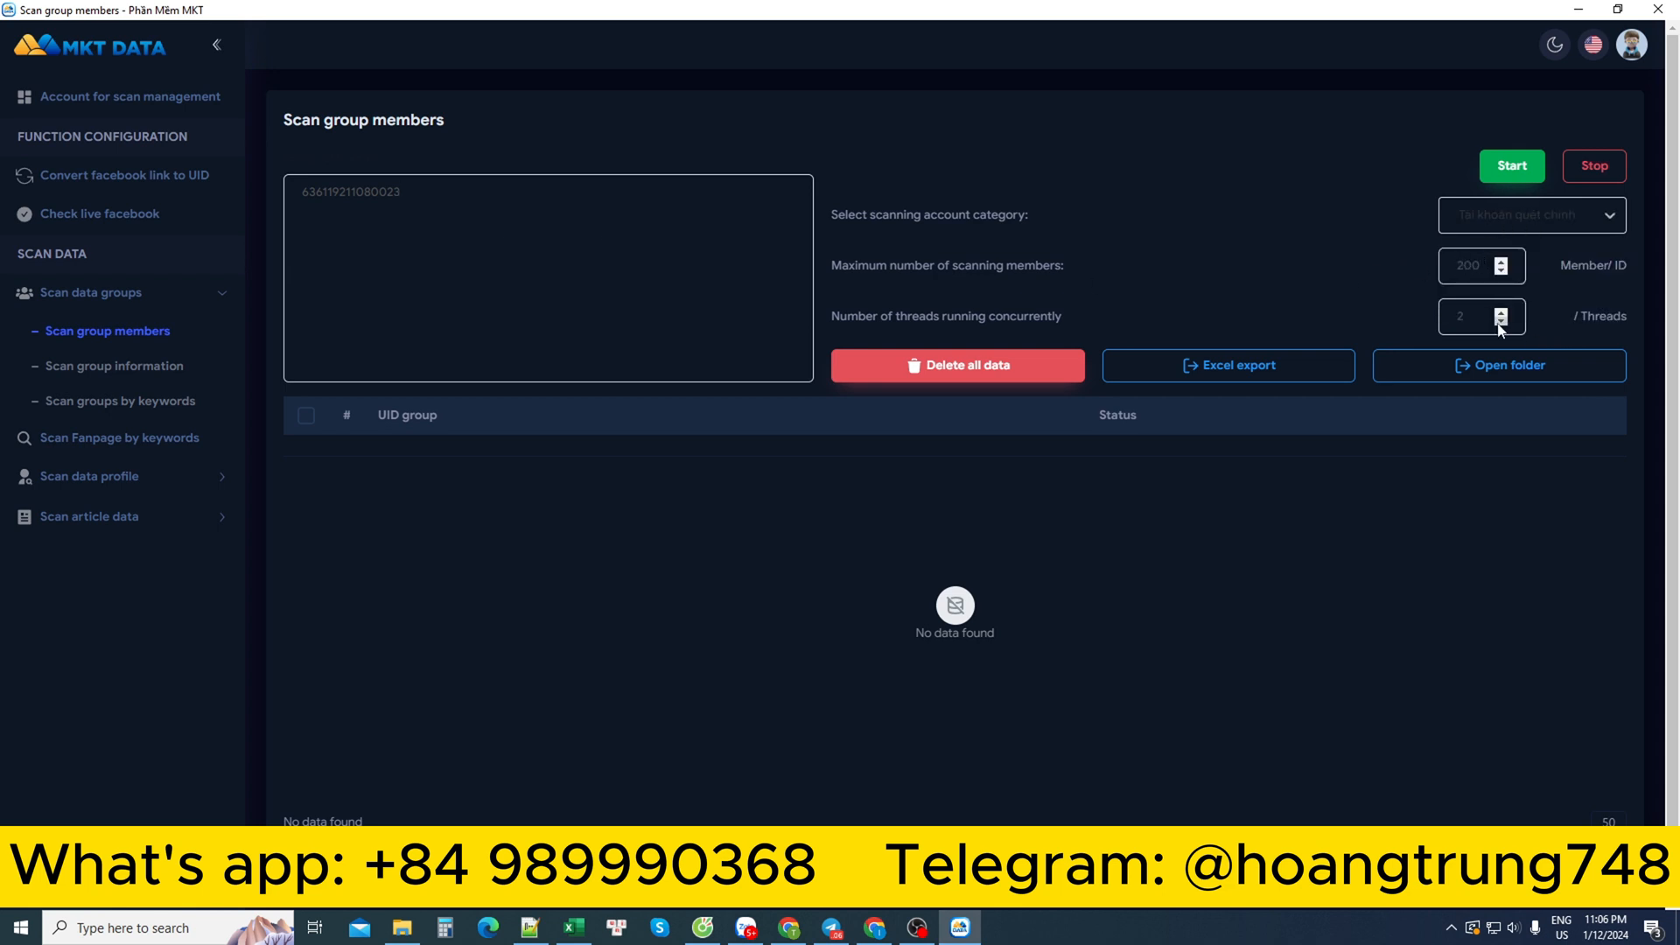
{"action": "left_click", "coordinate": [1500, 322]}
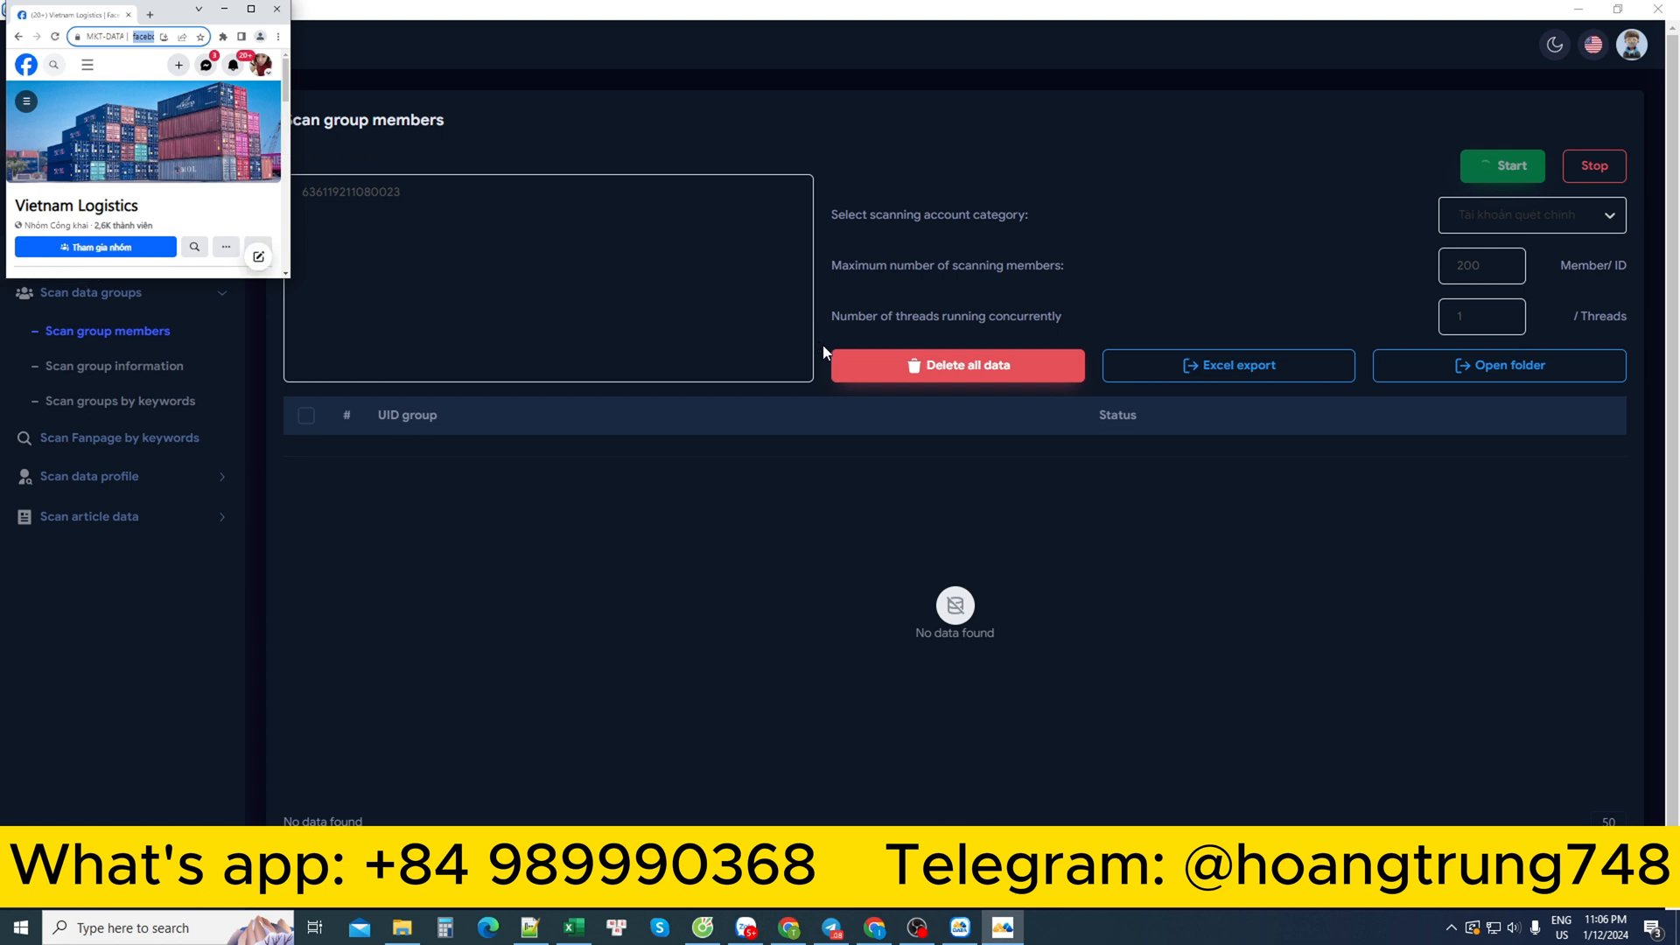
{"action": "left_click", "coordinate": [1501, 166]}
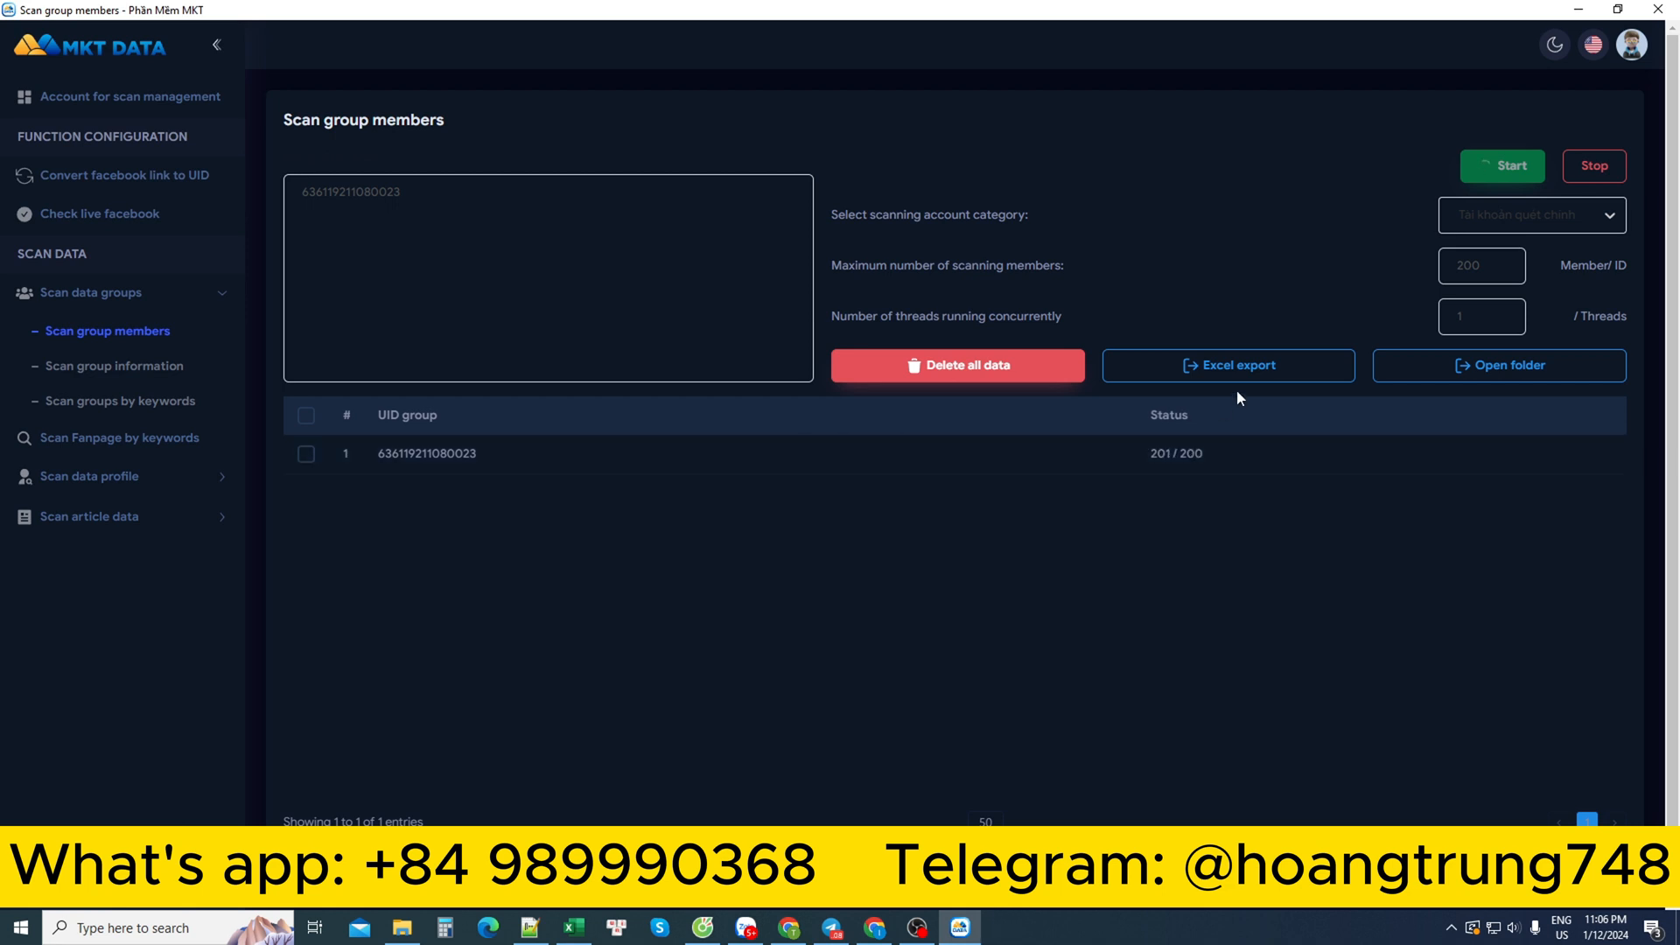
- Export the scanned members to an Excel file named ligicstic in Downloads
{"action": "left_click", "coordinate": [1228, 366]}
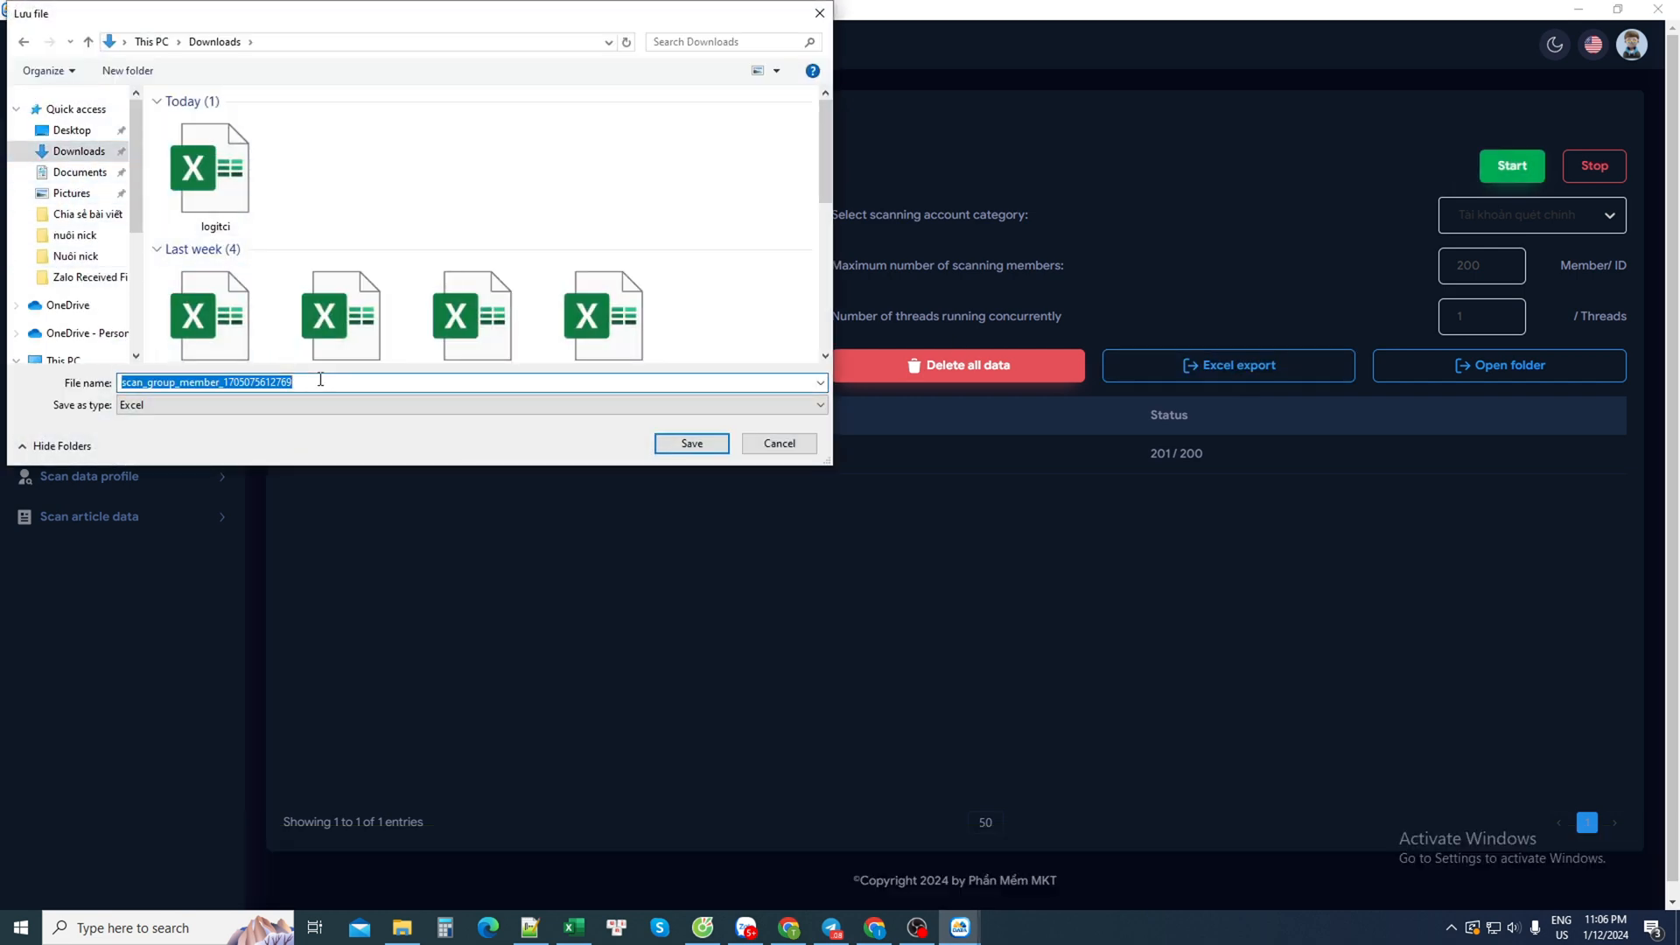
{"action": "type", "text": "ligt"}
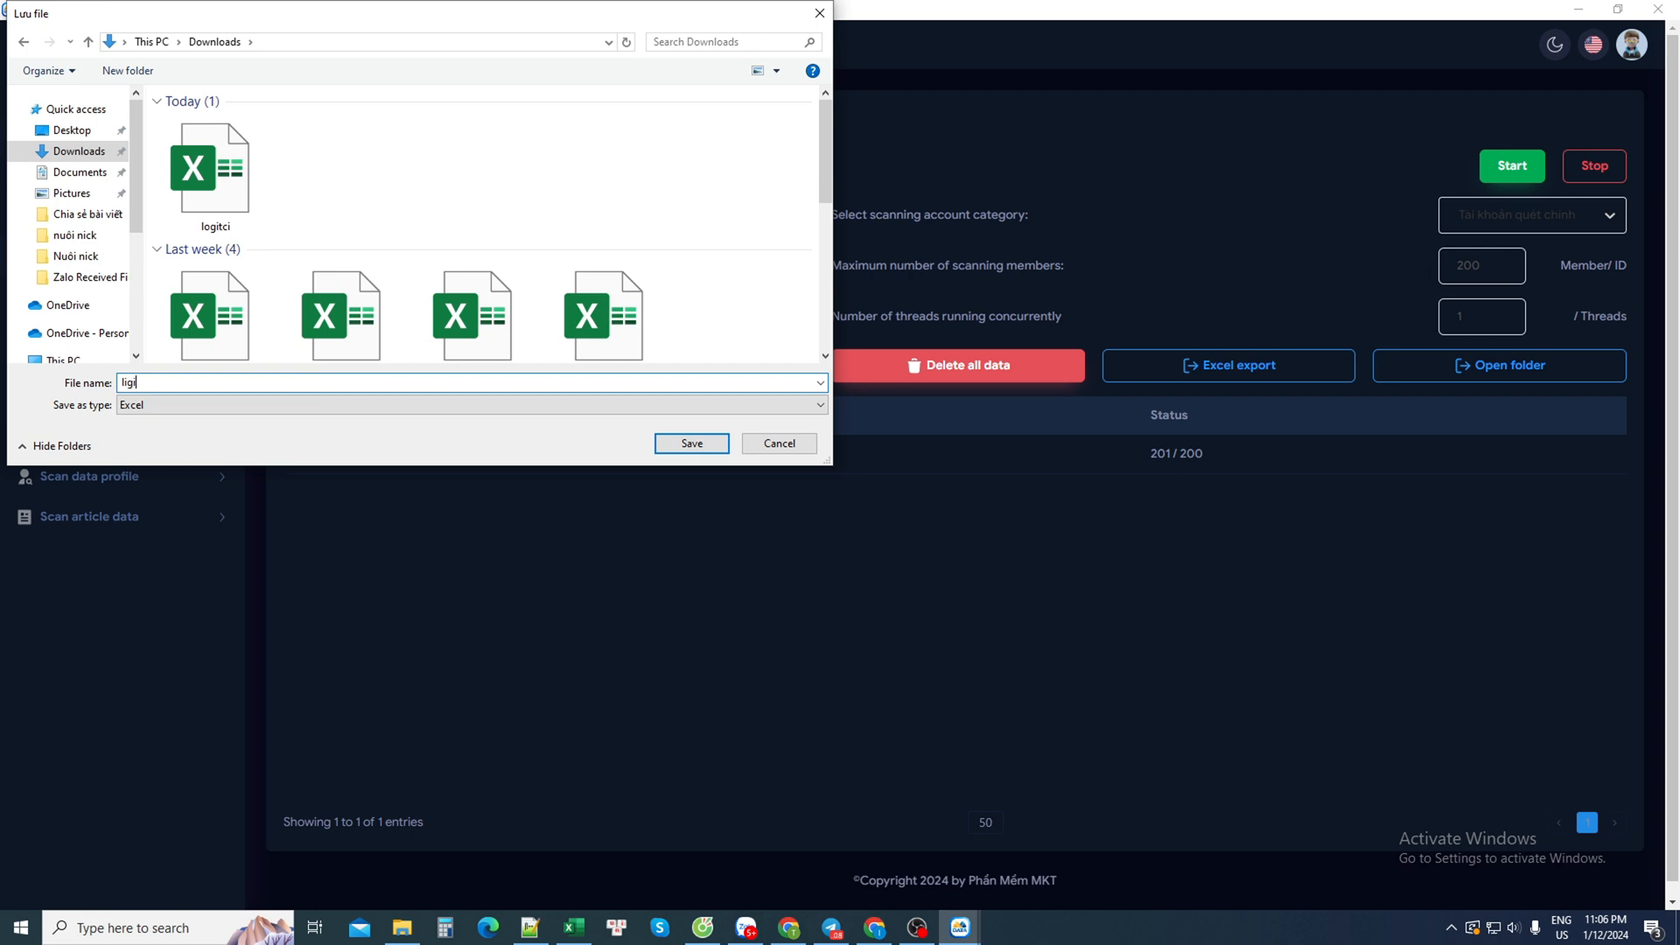
{"action": "type", "text": "cst"}
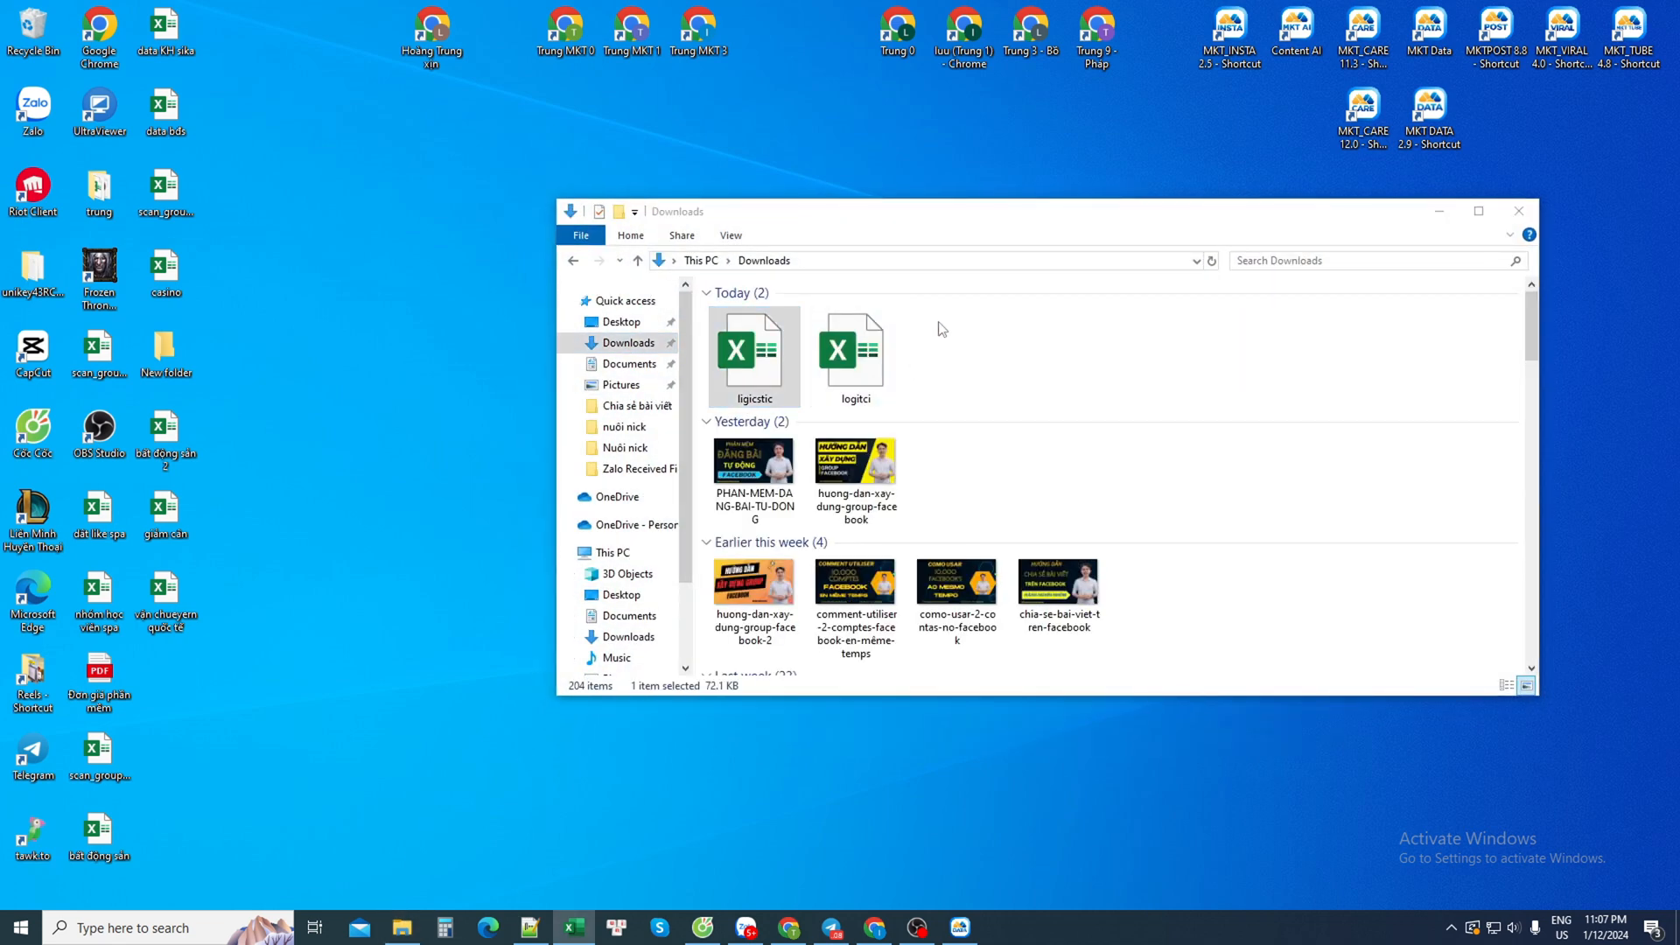
- Review the ligicstic workbook's member UIDs, names and profile links in Excel, then close it
{"action": "double_click", "coordinate": [752, 348]}
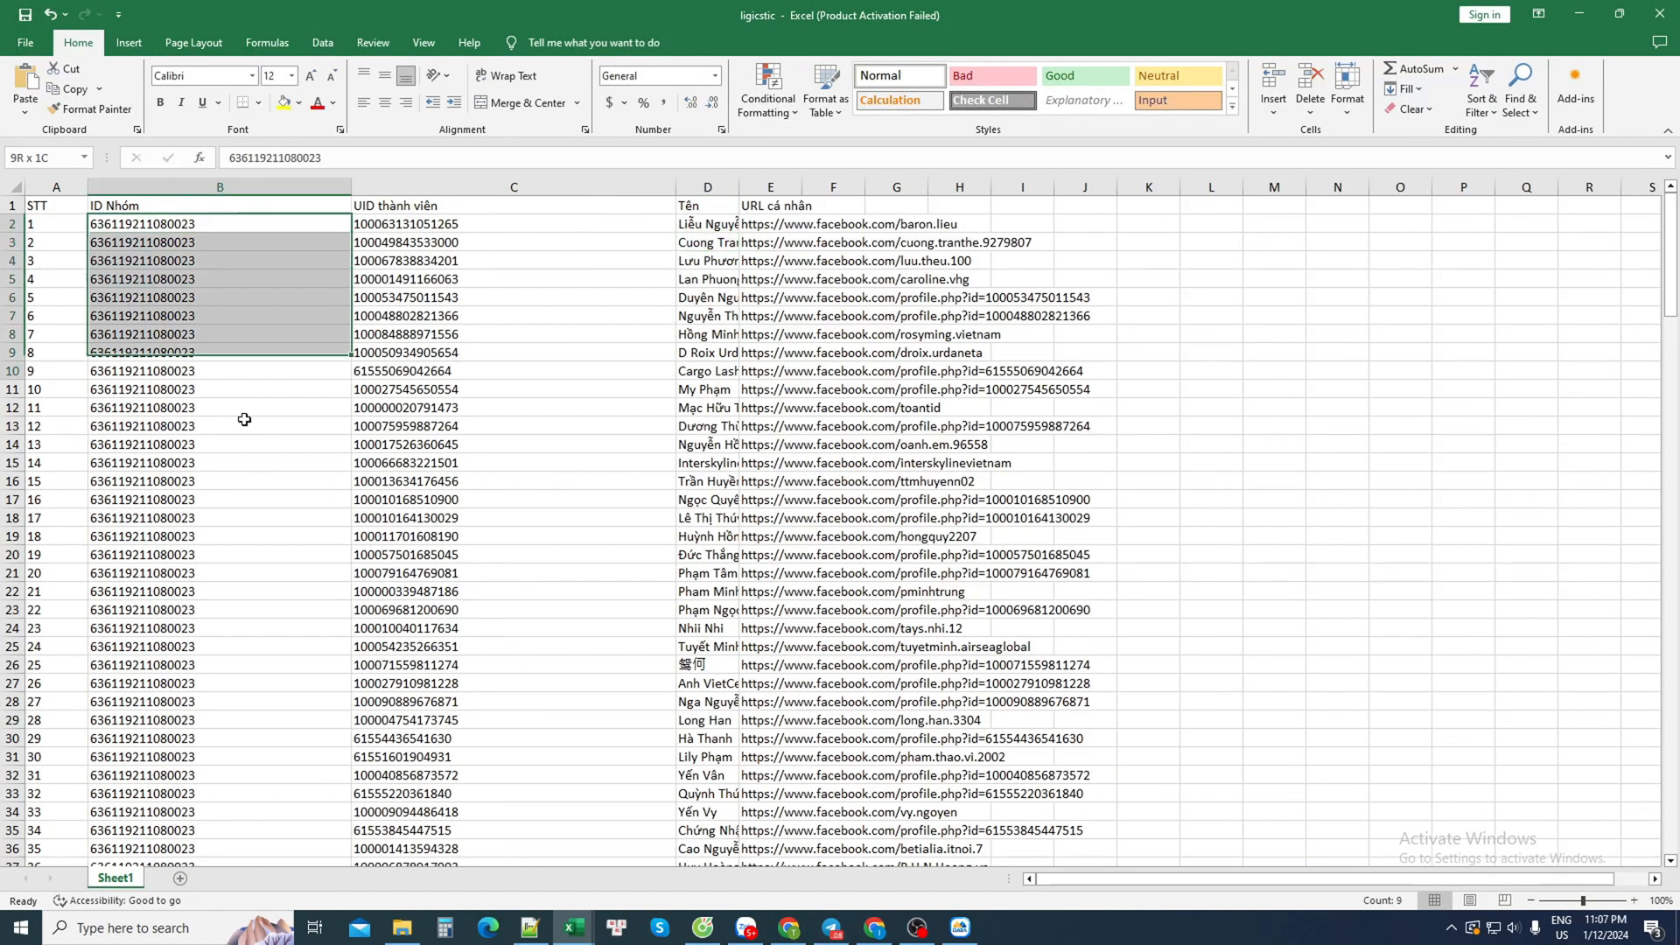
{"action": "left_click", "coordinate": [707, 443]}
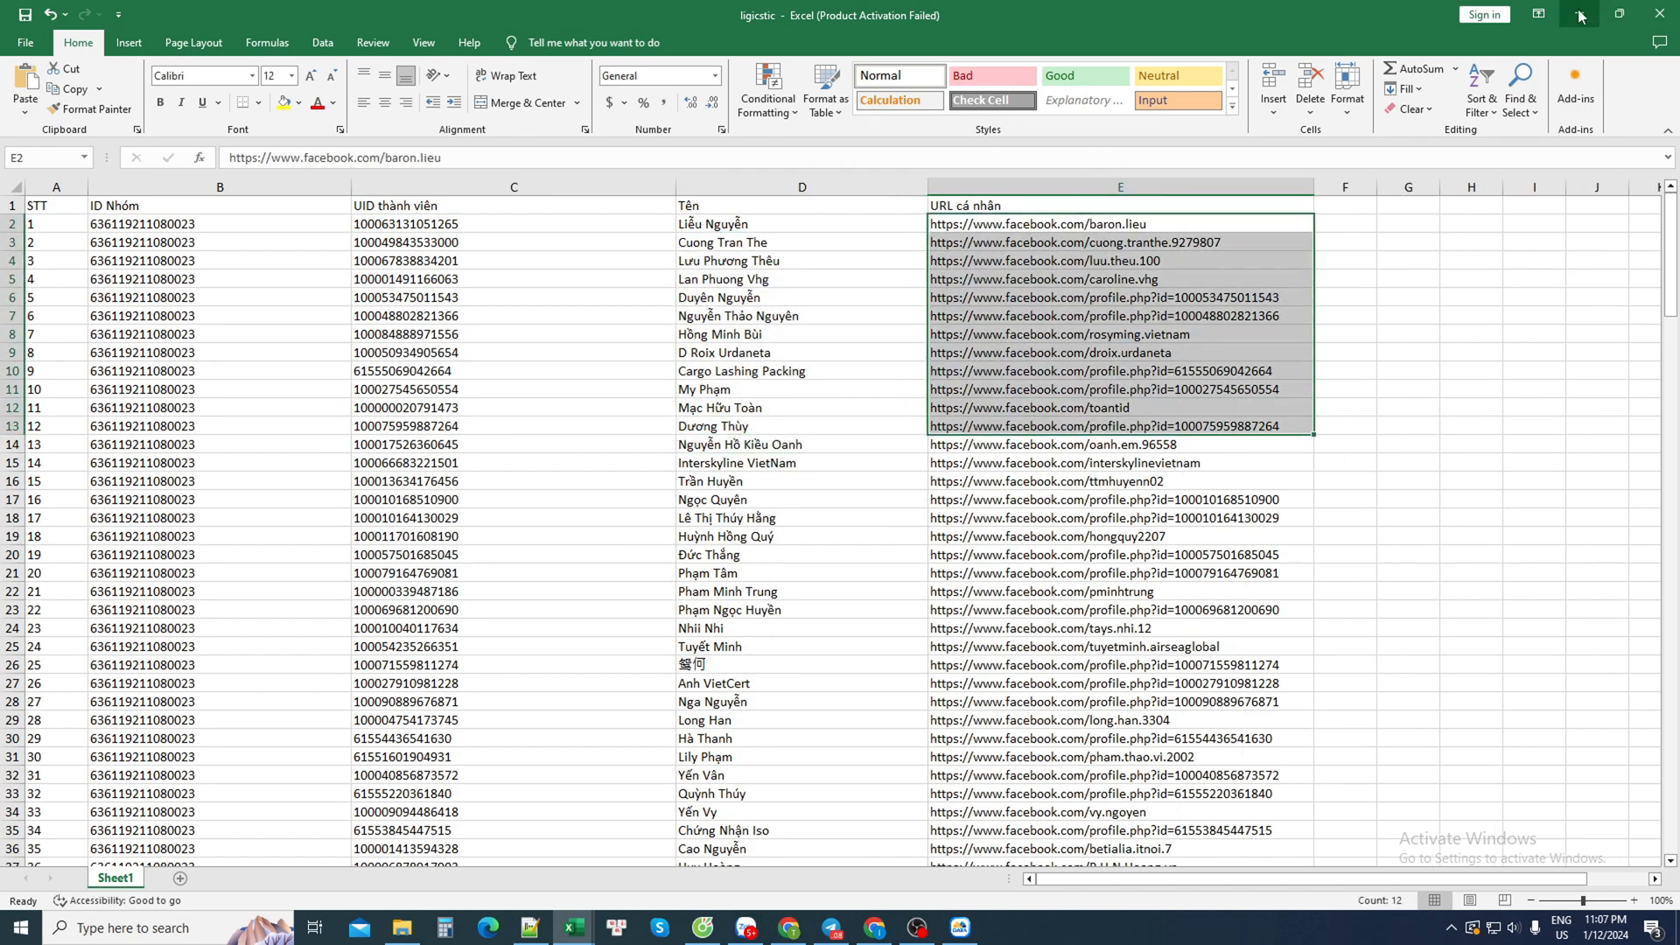
{"action": "left_click", "coordinate": [957, 927]}
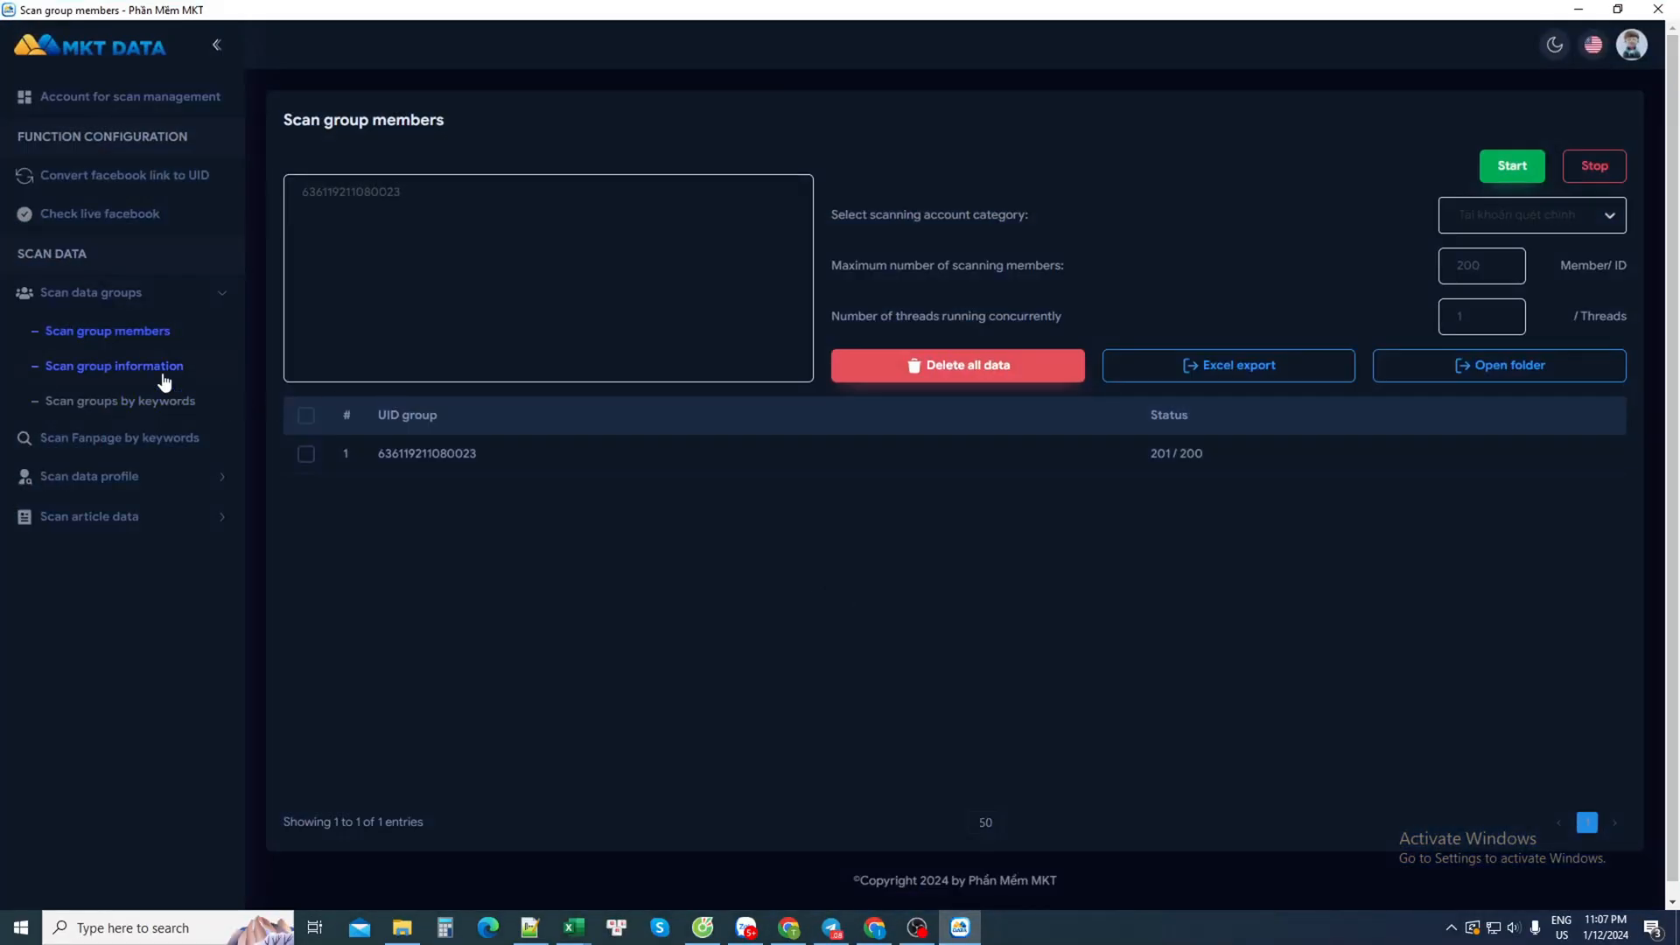
{"action": "mouse_move", "coordinate": [133, 388]}
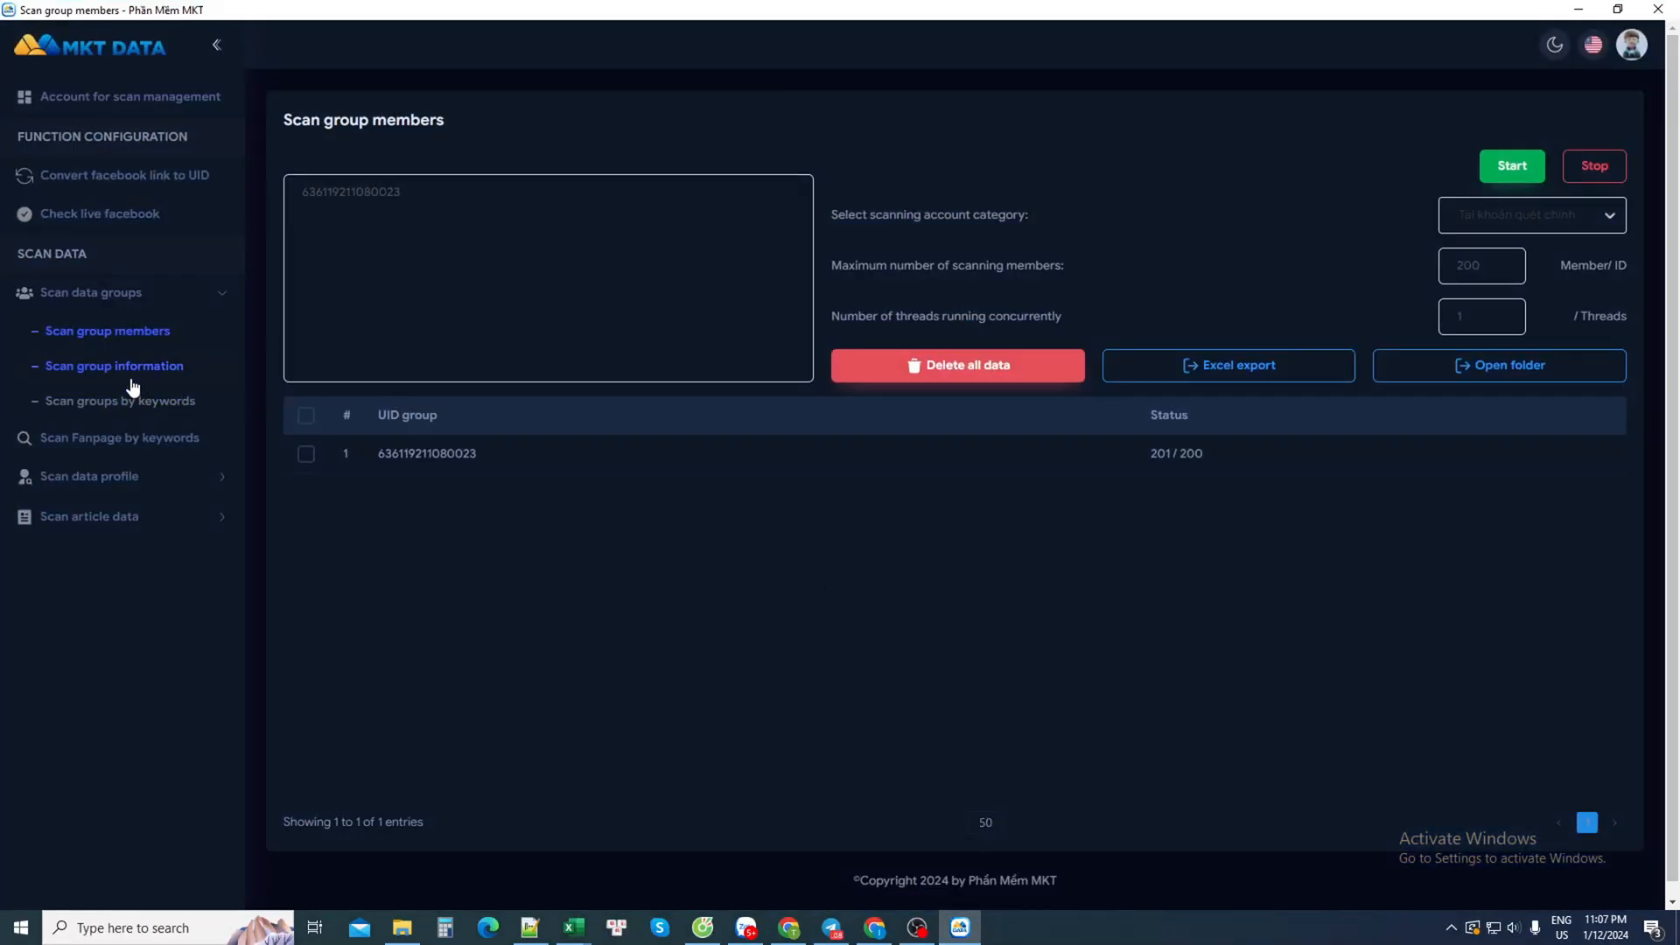
- Browse the group information scanner, then land on Scan groups by keywords
{"action": "left_click", "coordinate": [114, 366]}
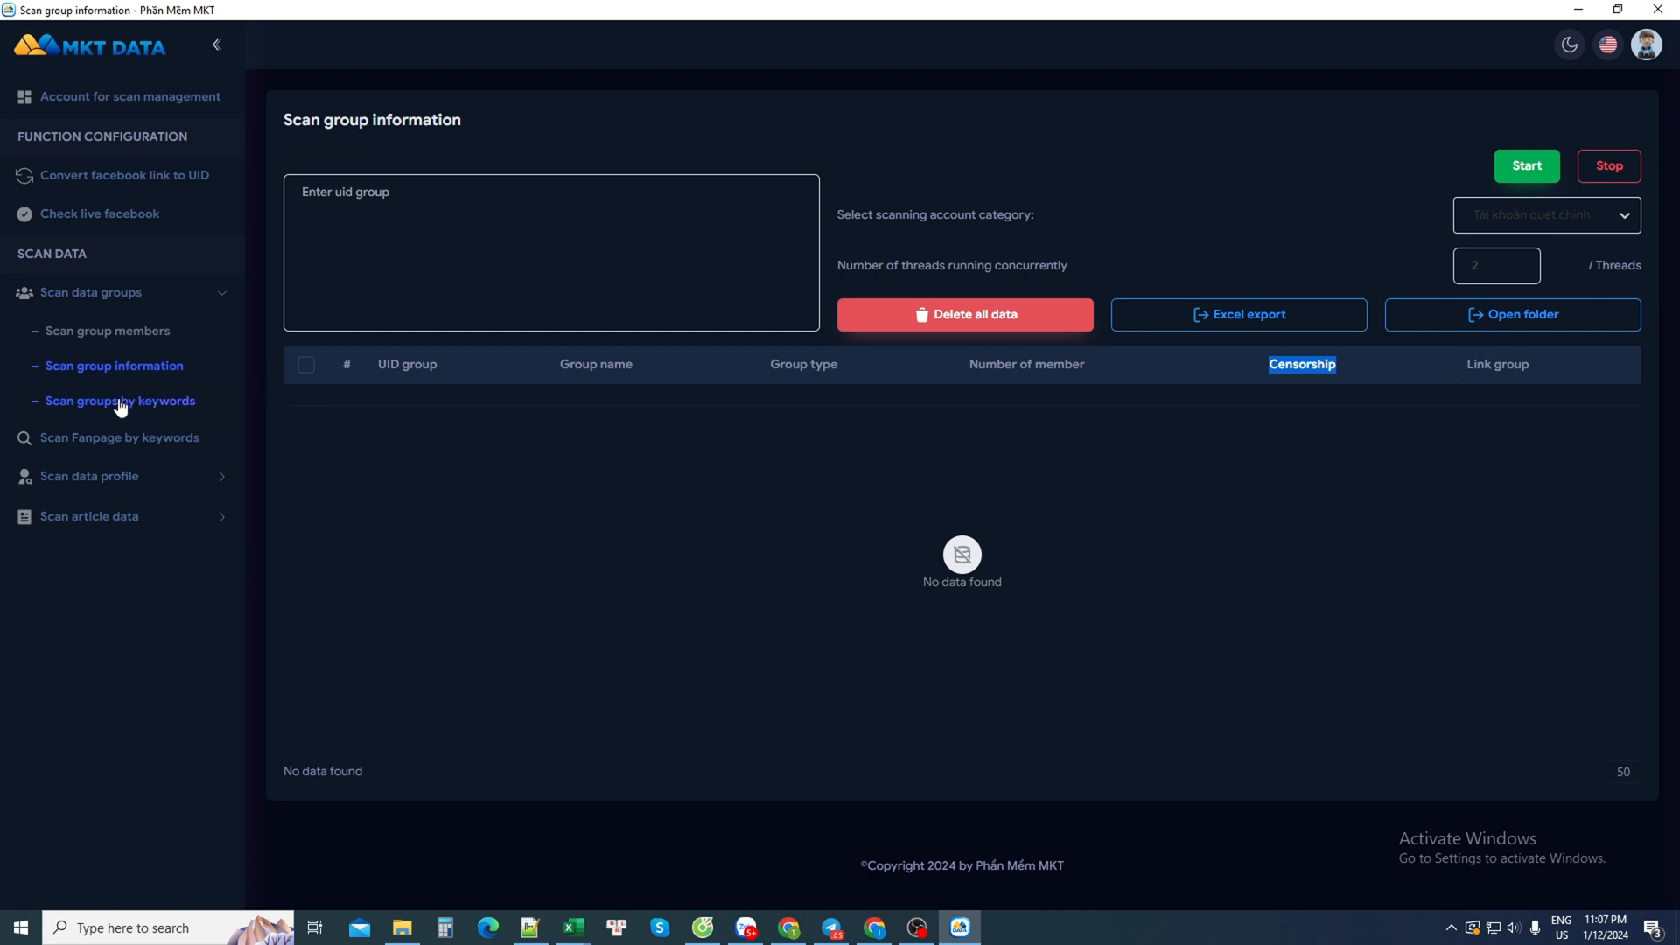
{"action": "left_click", "coordinate": [120, 401]}
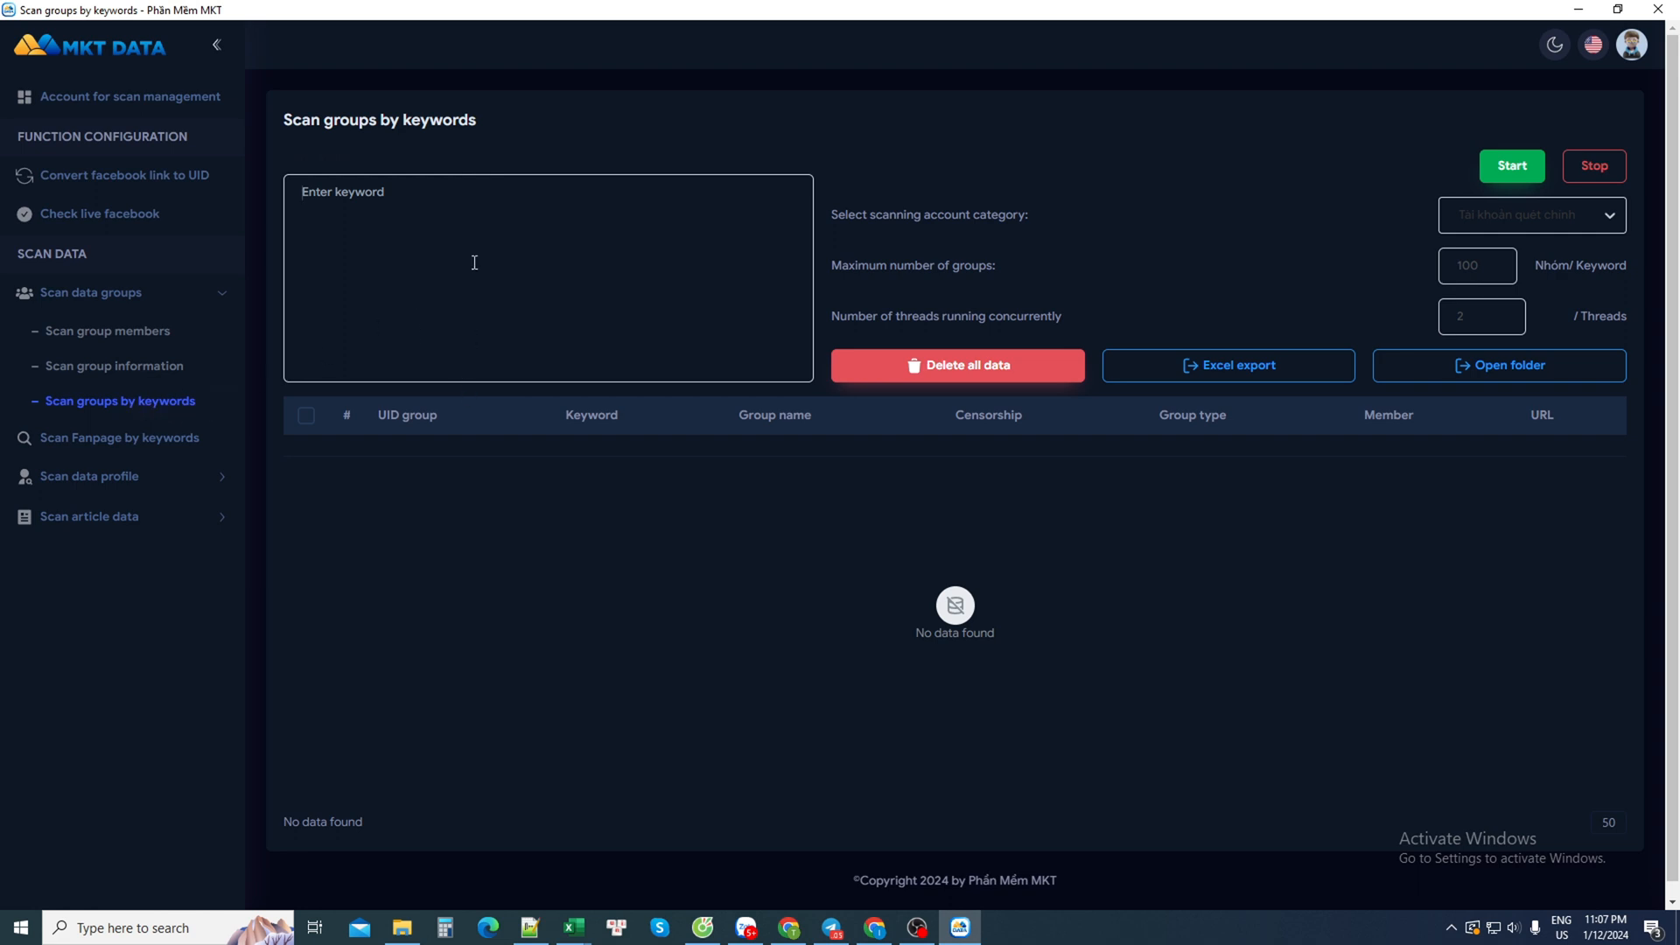
{"action": "mouse_move", "coordinate": [443, 369]}
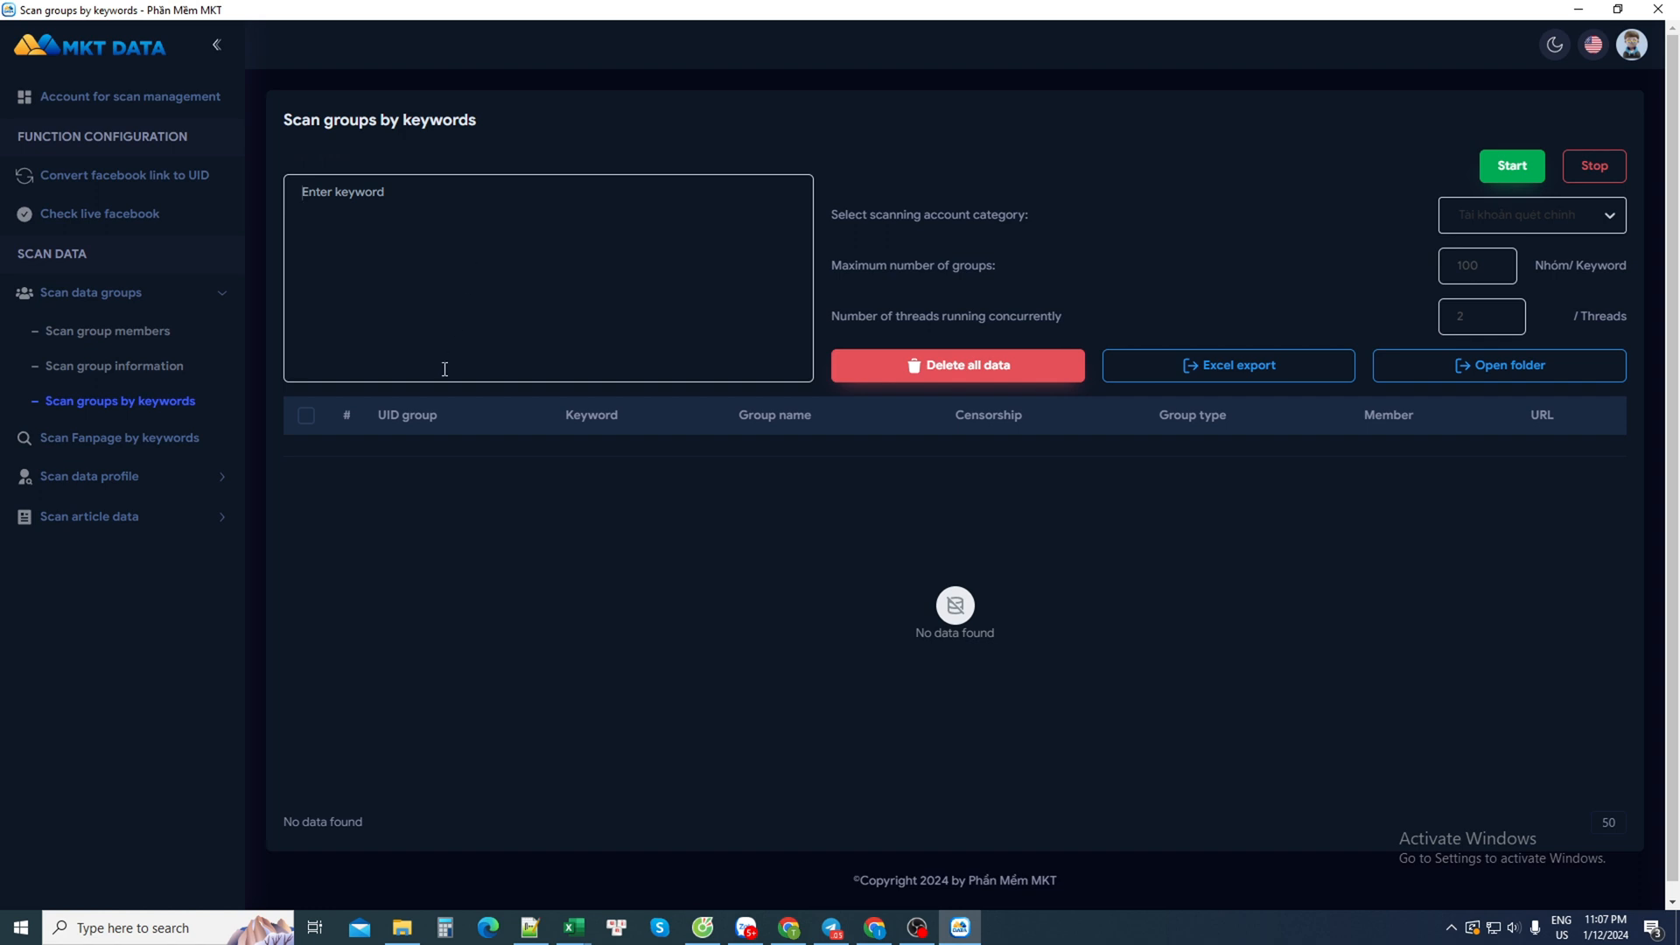
{"action": "mouse_move", "coordinate": [442, 390]}
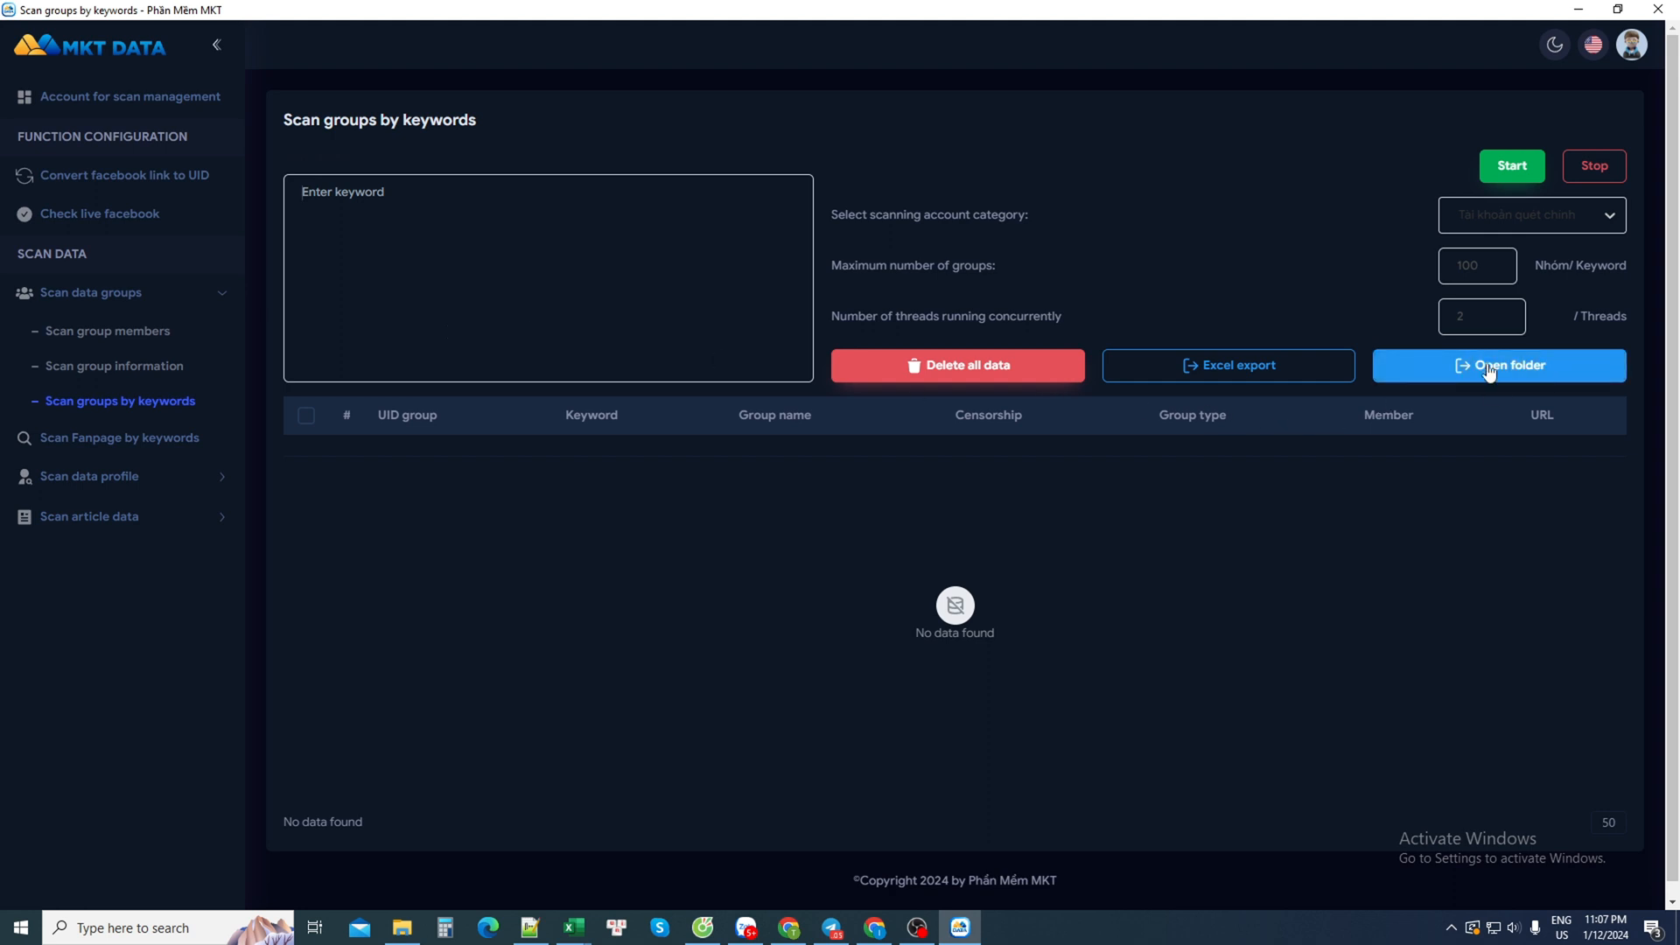
{"action": "mouse_move", "coordinate": [117, 437]}
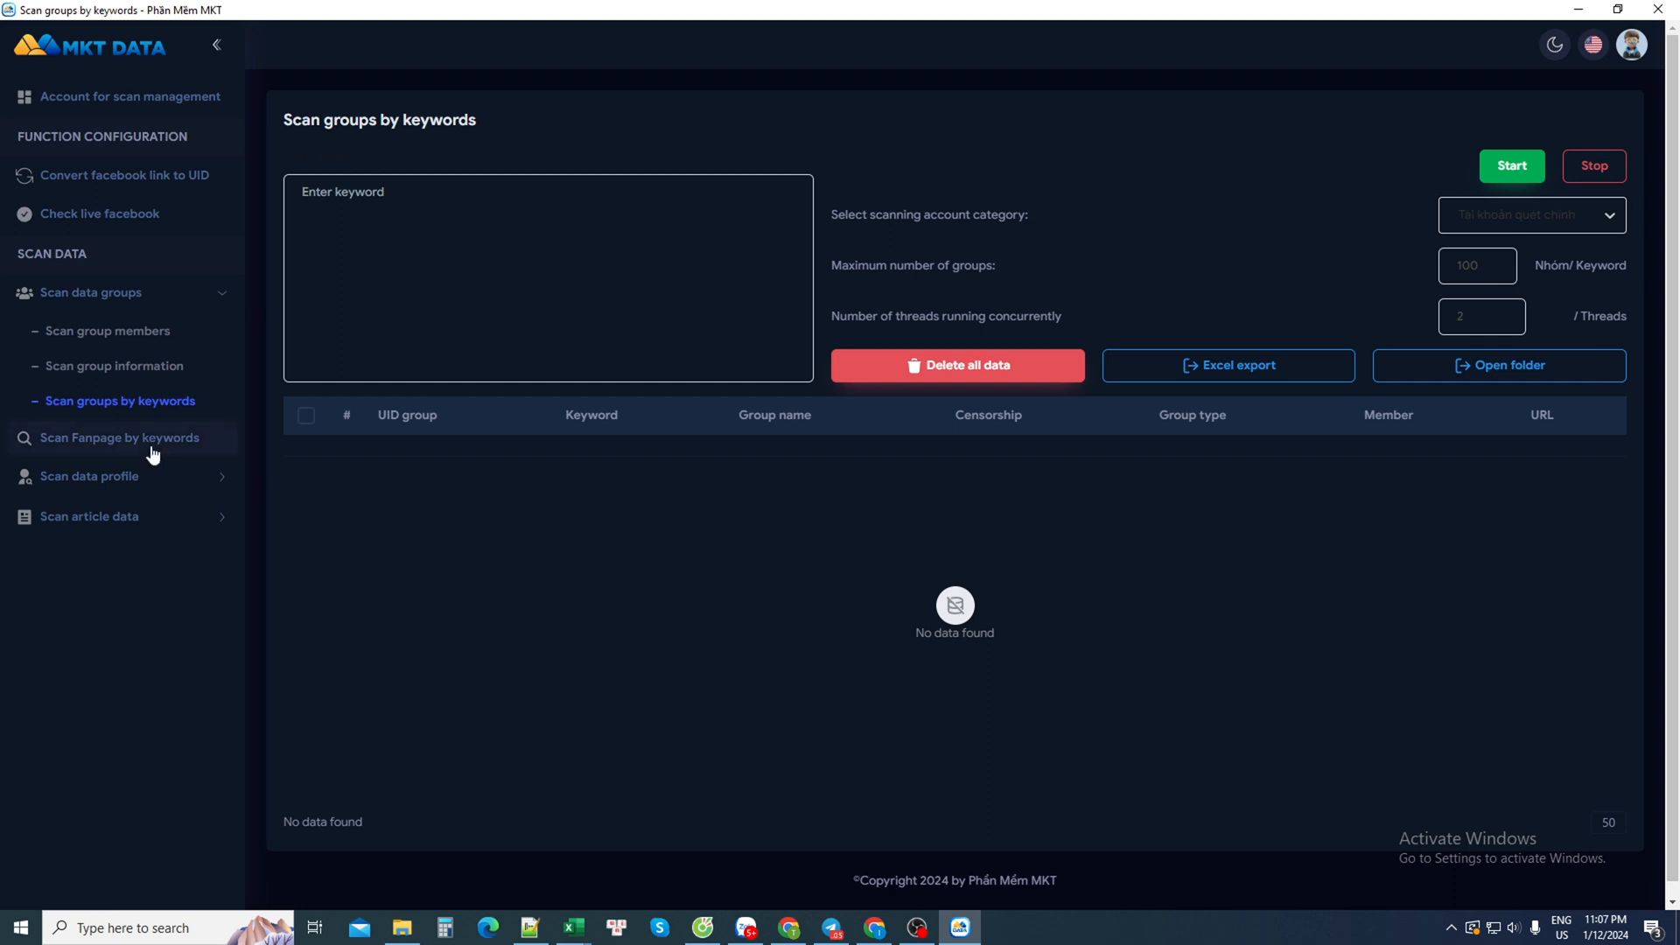
- Browse the fanpage-by-keyword, friends profile and profile groups scanners, ending on Scan profile followers
{"action": "left_click", "coordinate": [119, 437]}
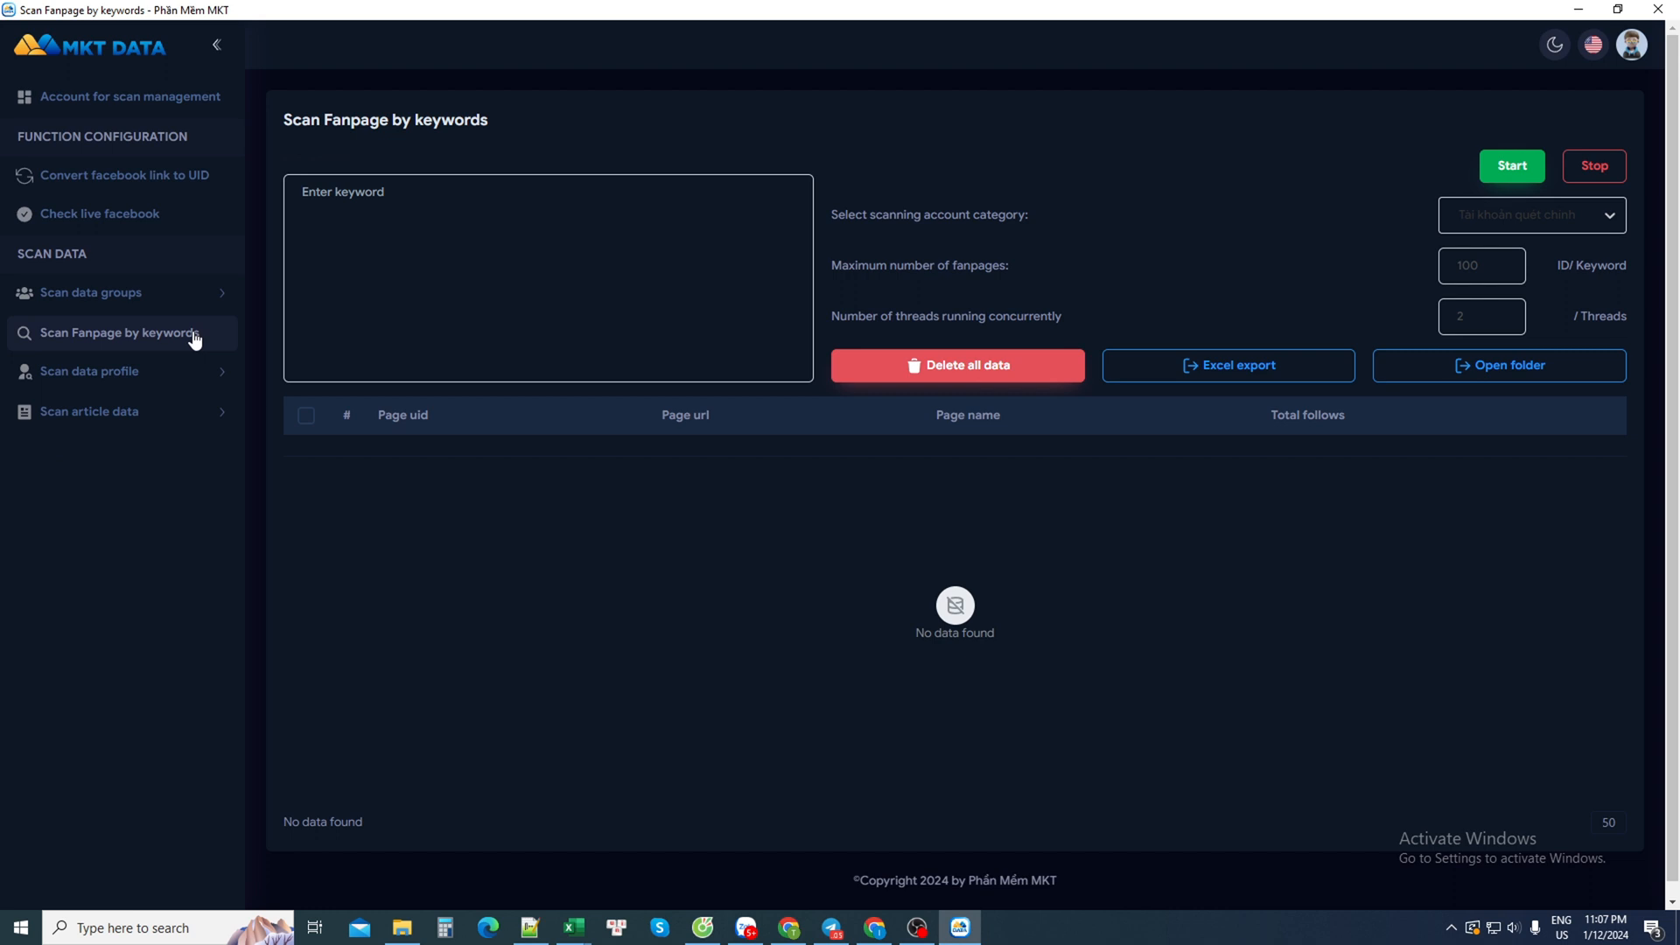
{"action": "left_click", "coordinate": [91, 371]}
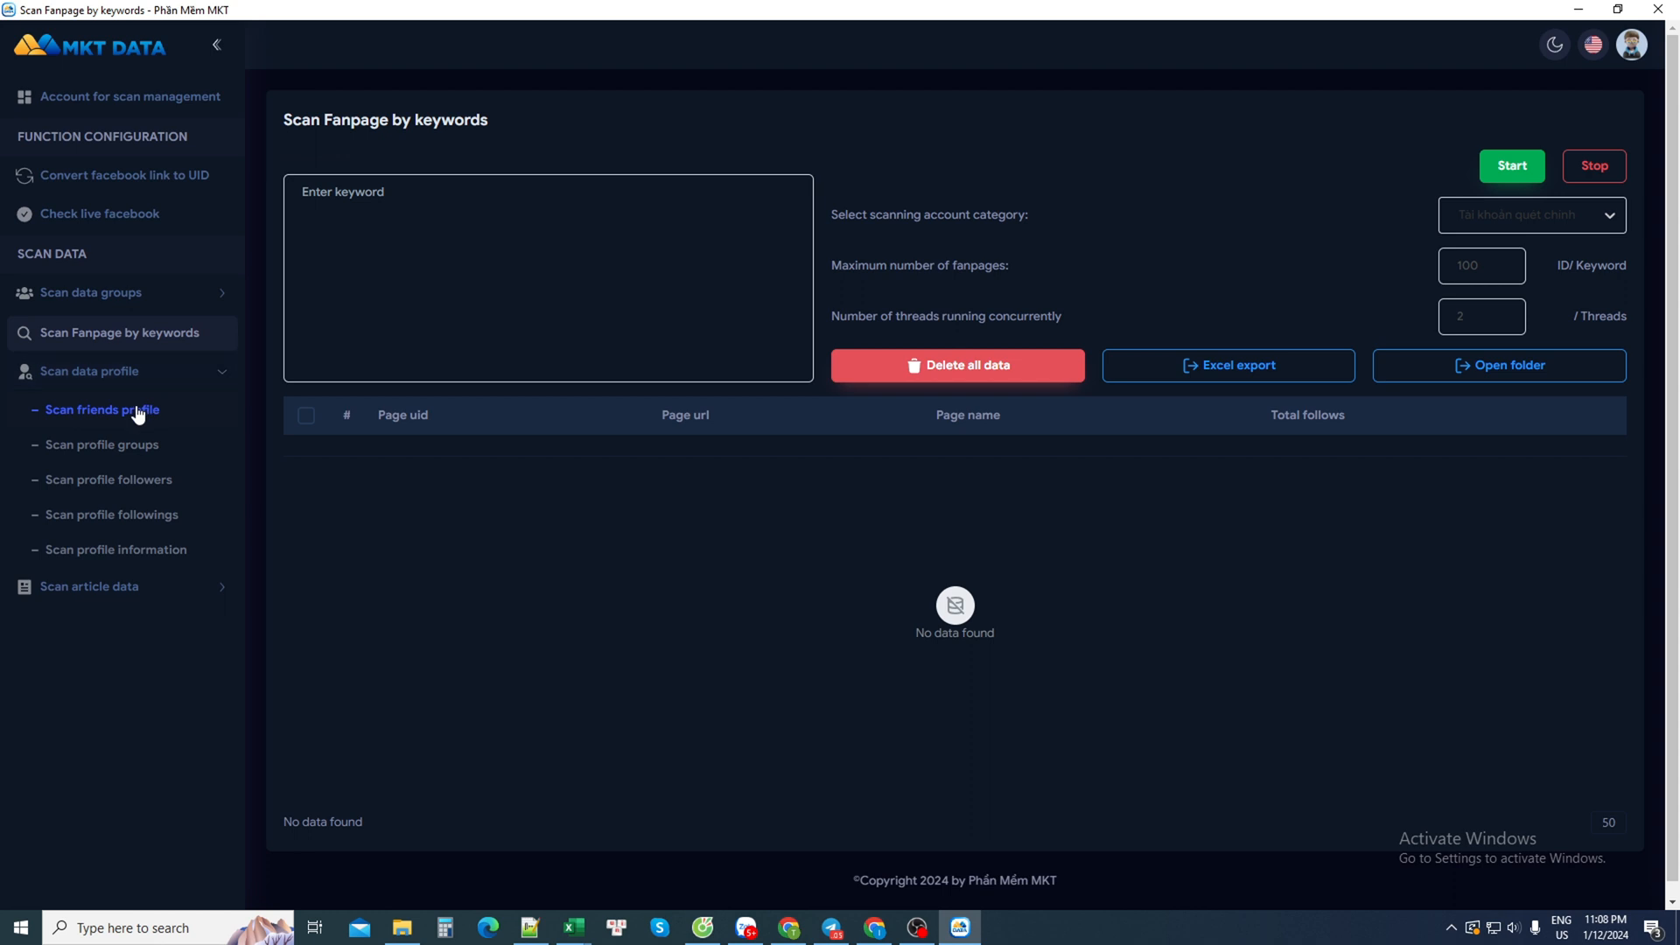
{"action": "left_click", "coordinate": [102, 409]}
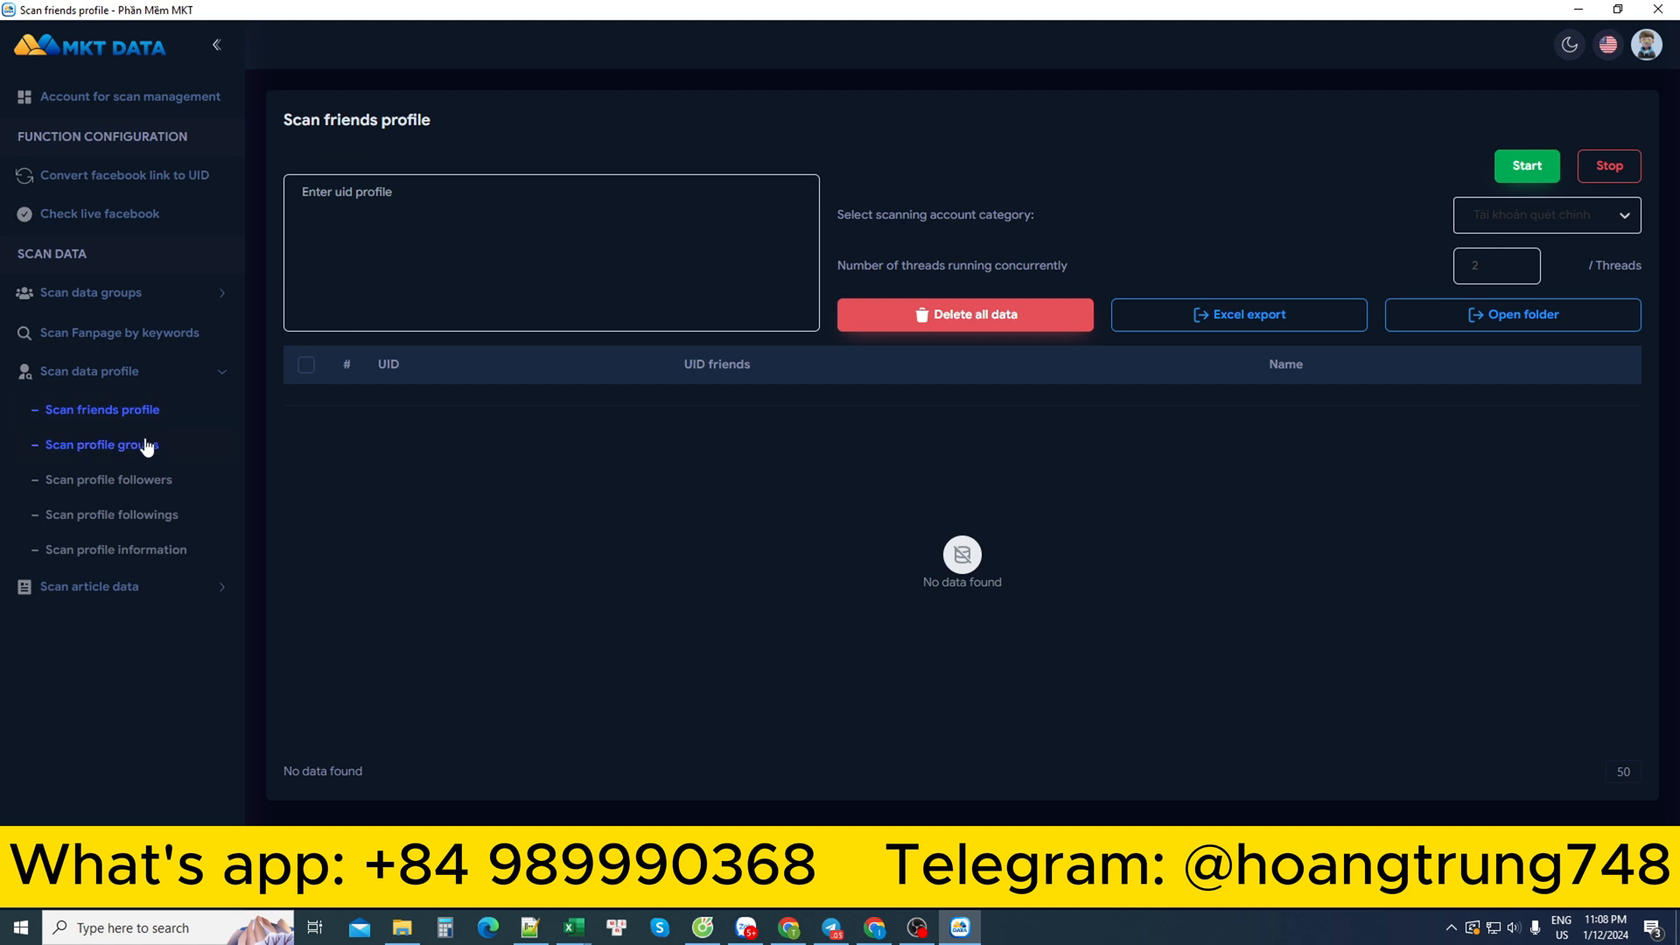
{"action": "left_click", "coordinate": [101, 443]}
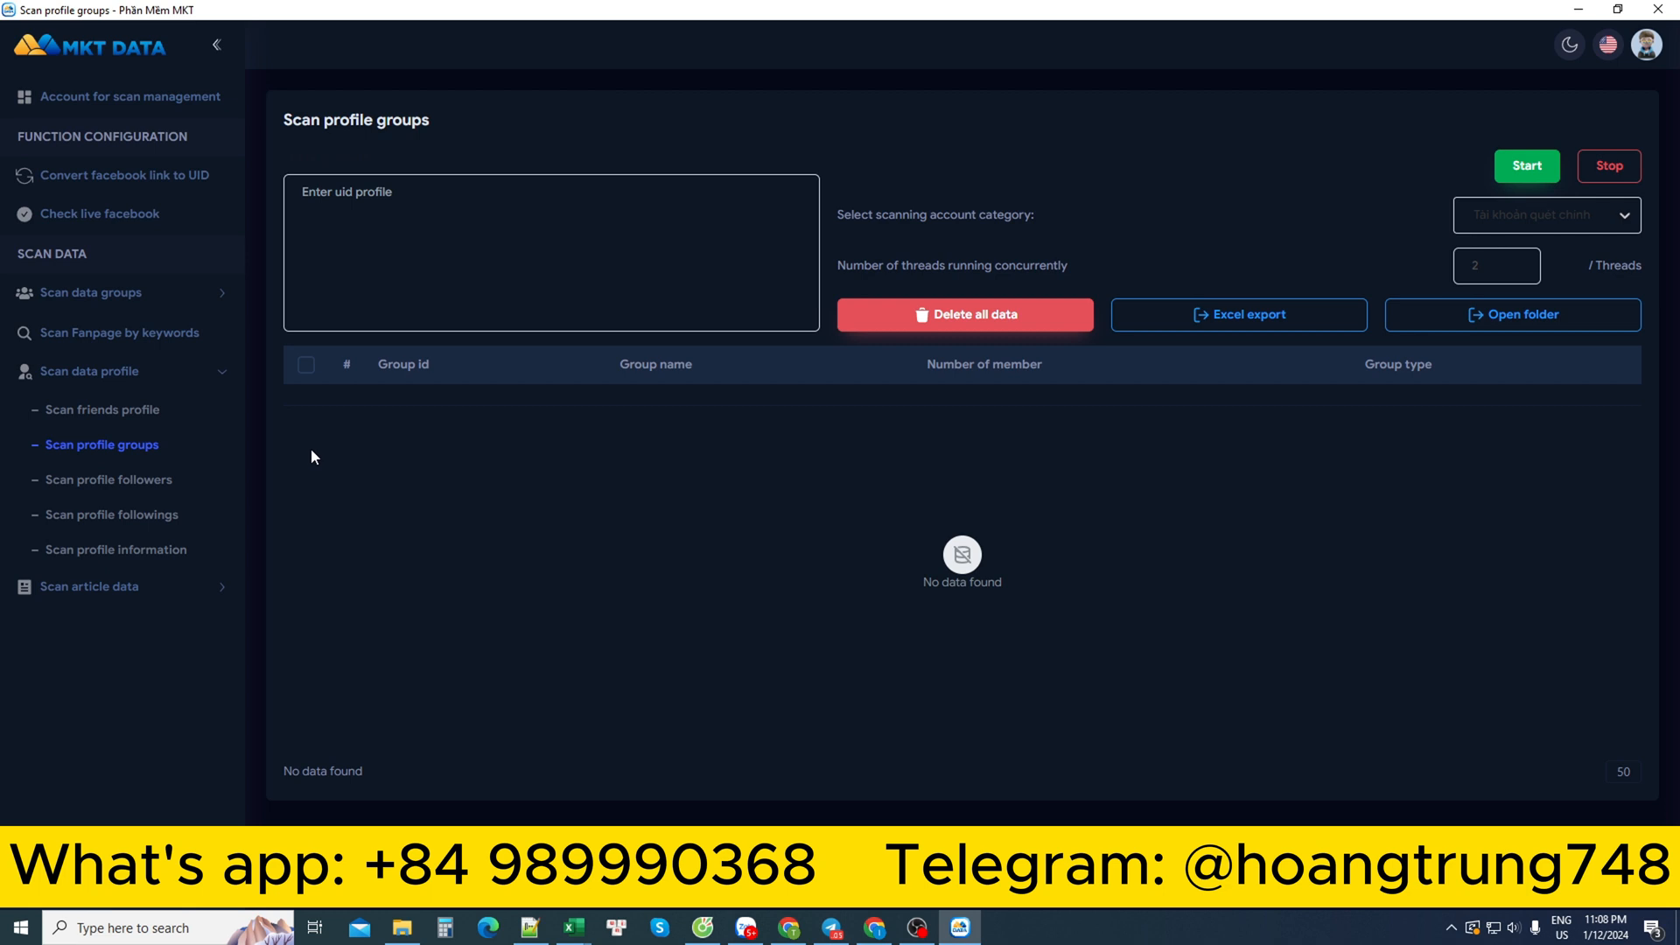
{"action": "mouse_move", "coordinate": [109, 480]}
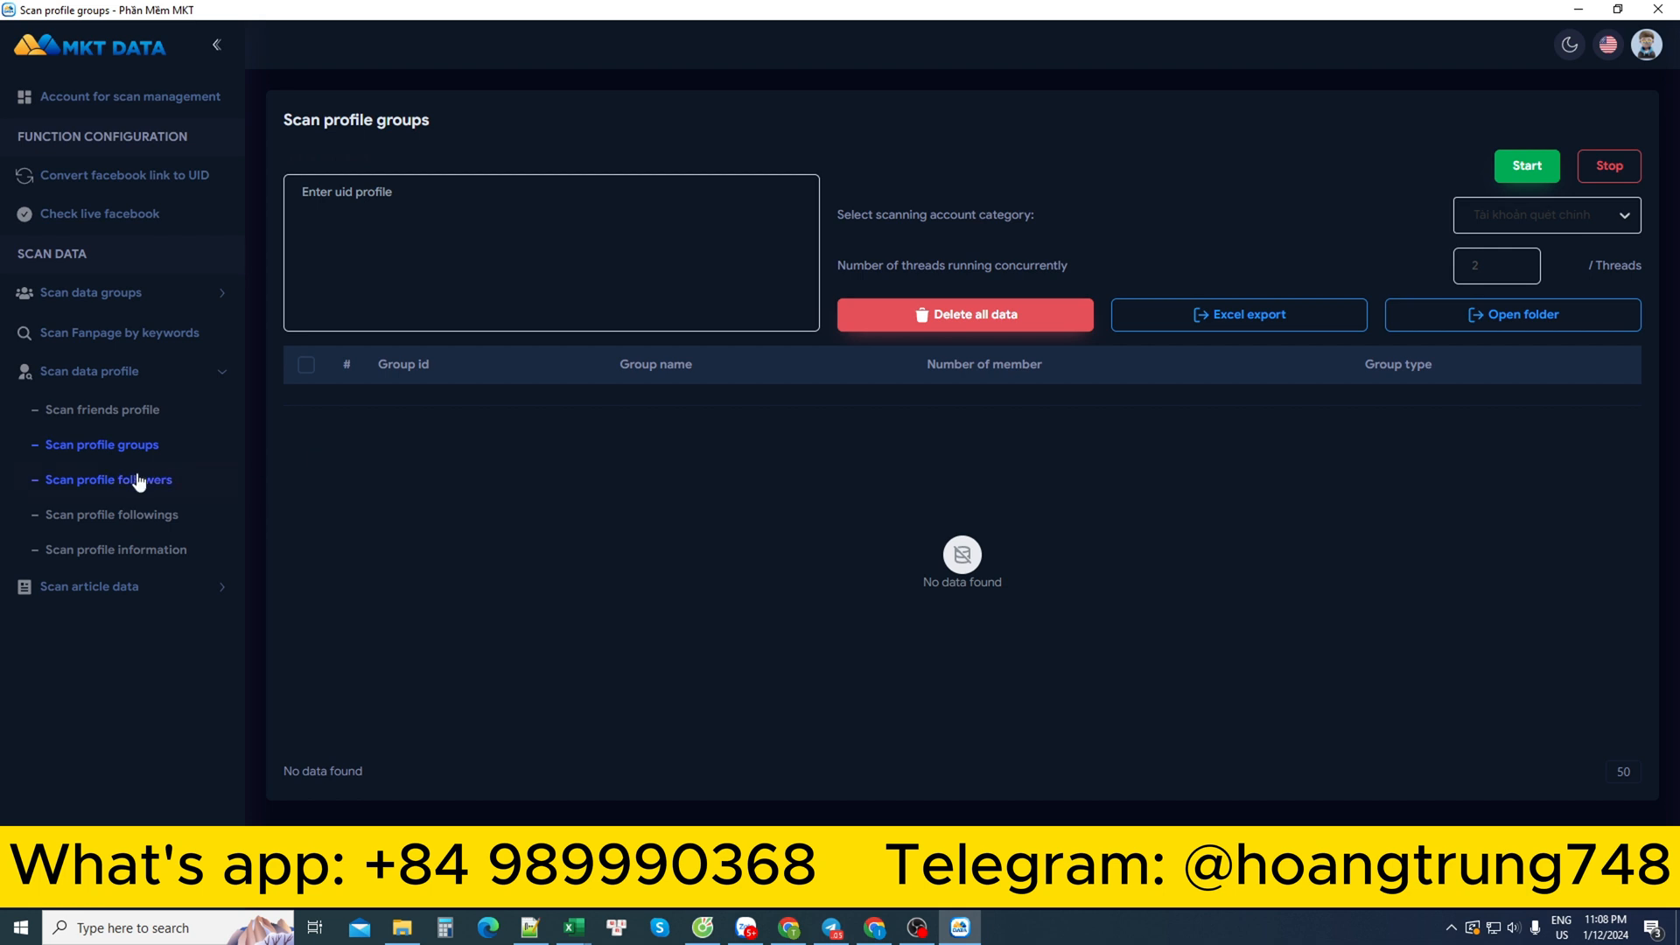
{"action": "left_click", "coordinate": [108, 479]}
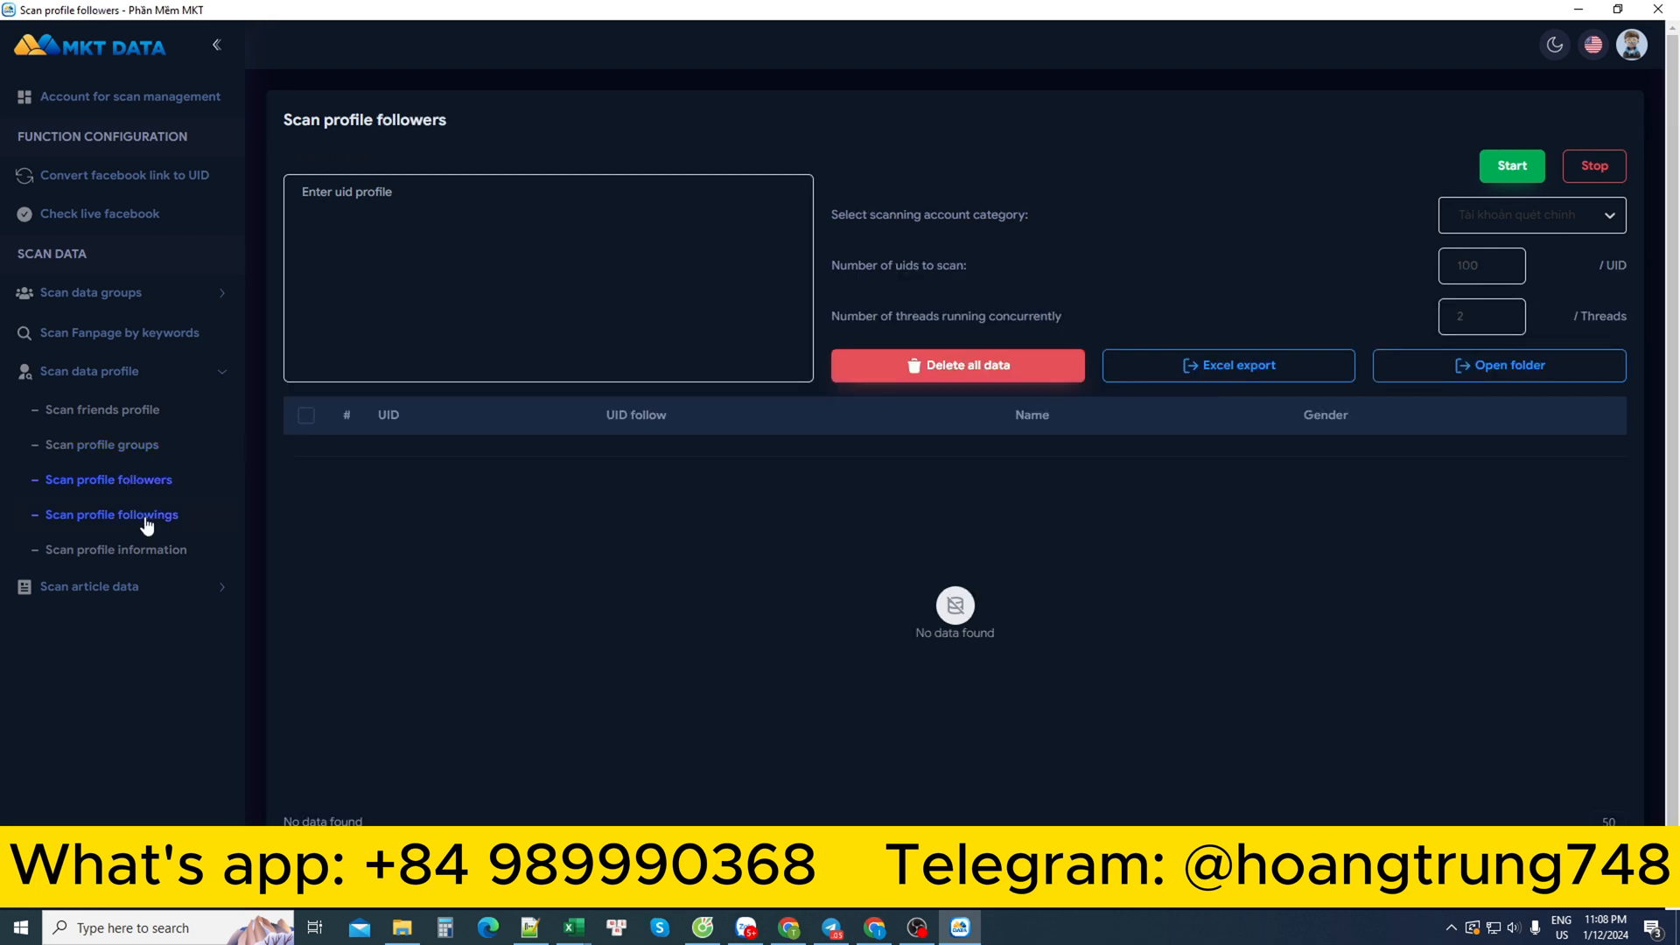
{"action": "mouse_move", "coordinate": [117, 549]}
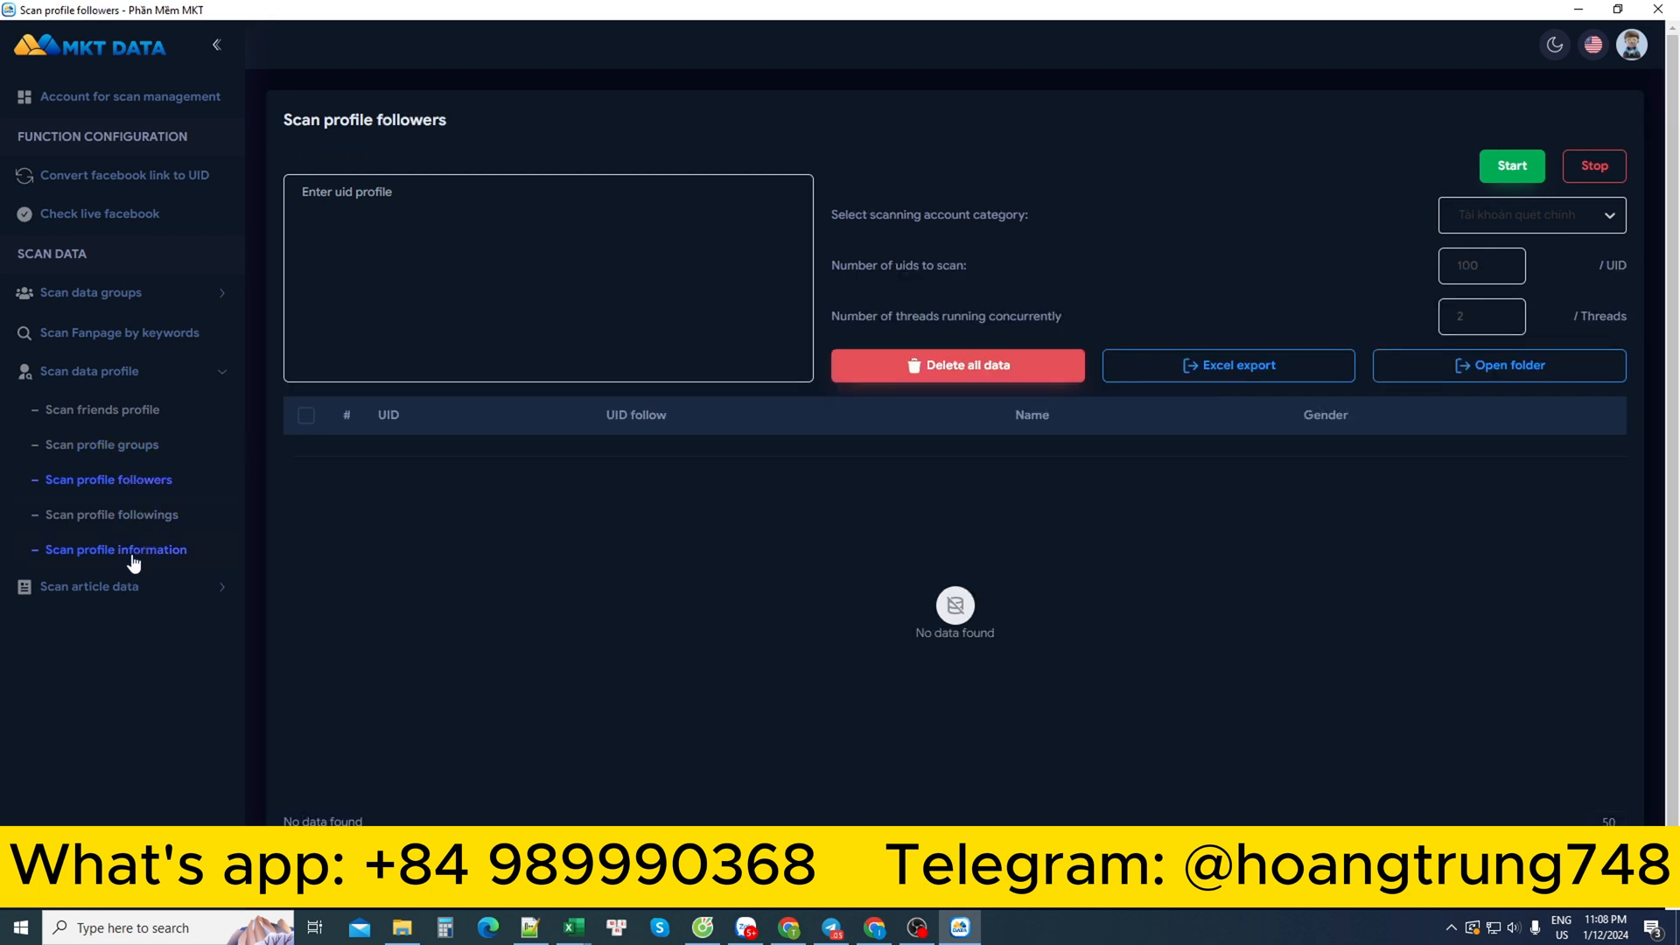
- Browse the article list, interactive and comment scanners, ending on Scan and share articles
{"action": "left_click", "coordinate": [90, 586]}
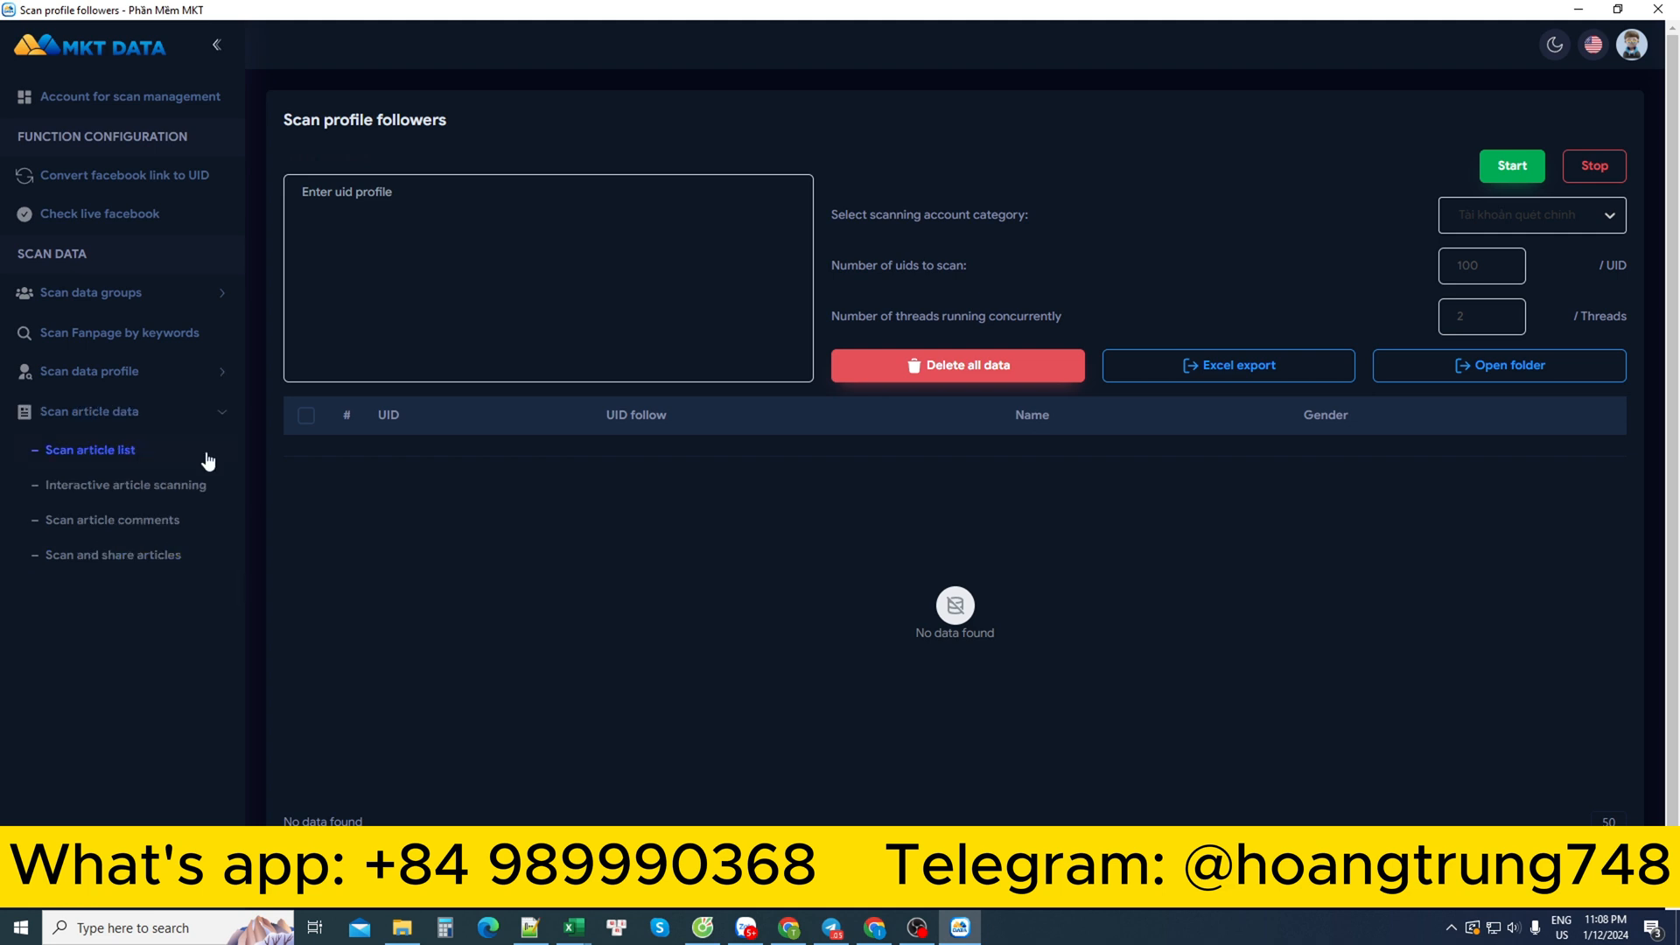
{"action": "mouse_move", "coordinate": [179, 459]}
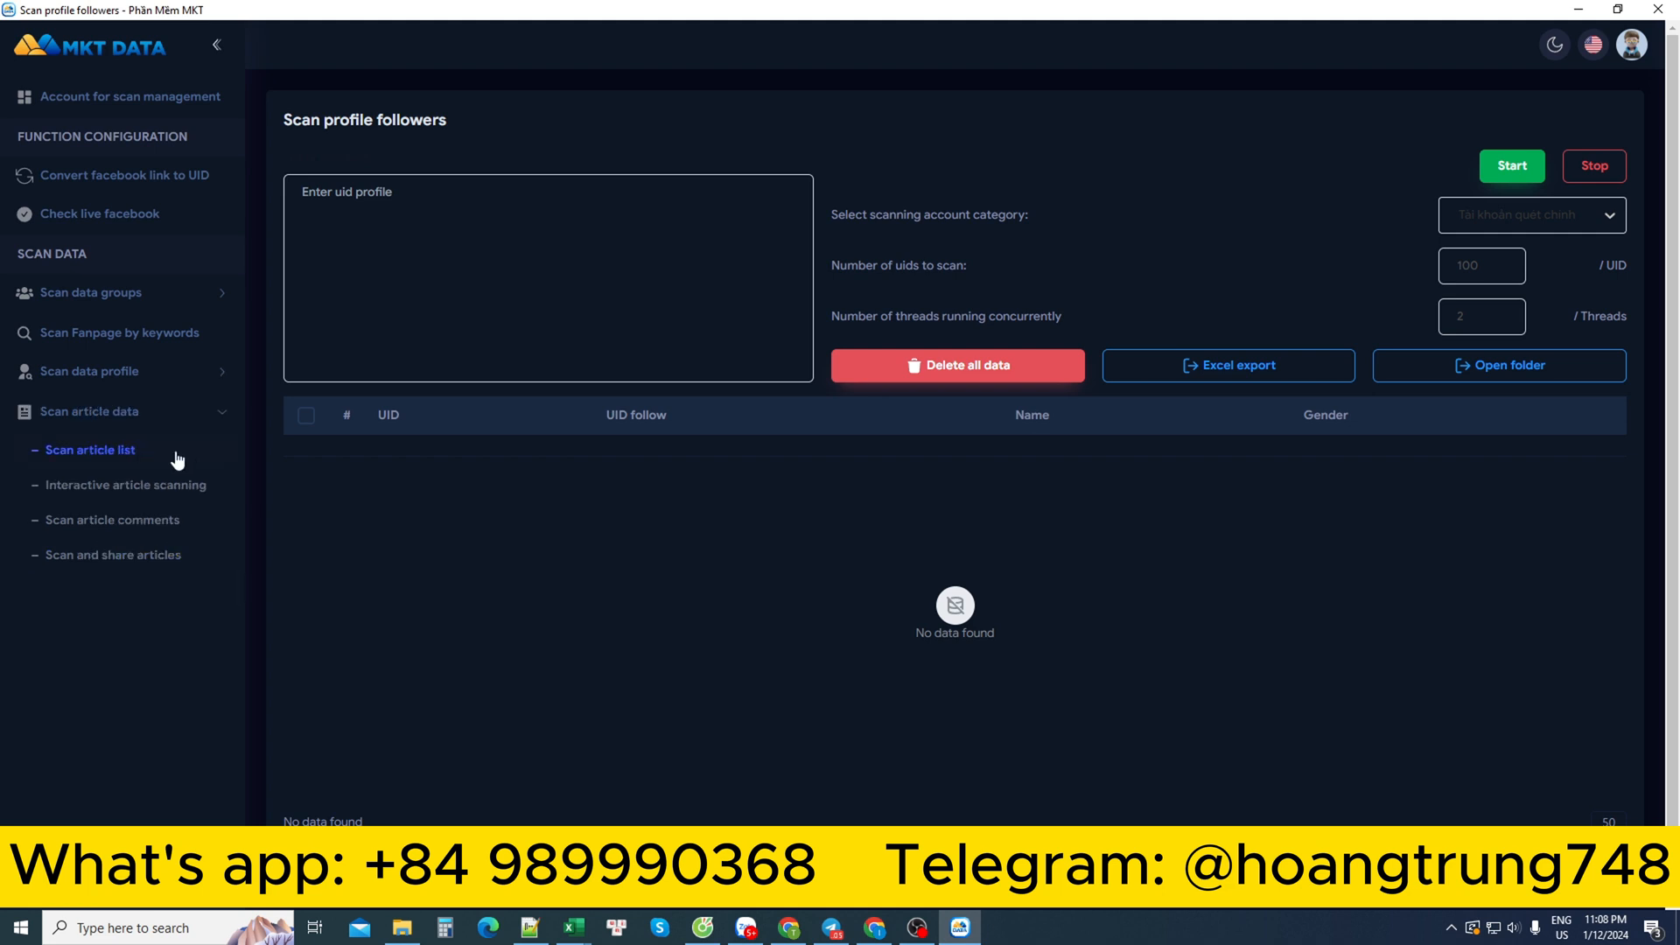
{"action": "left_click", "coordinate": [89, 450]}
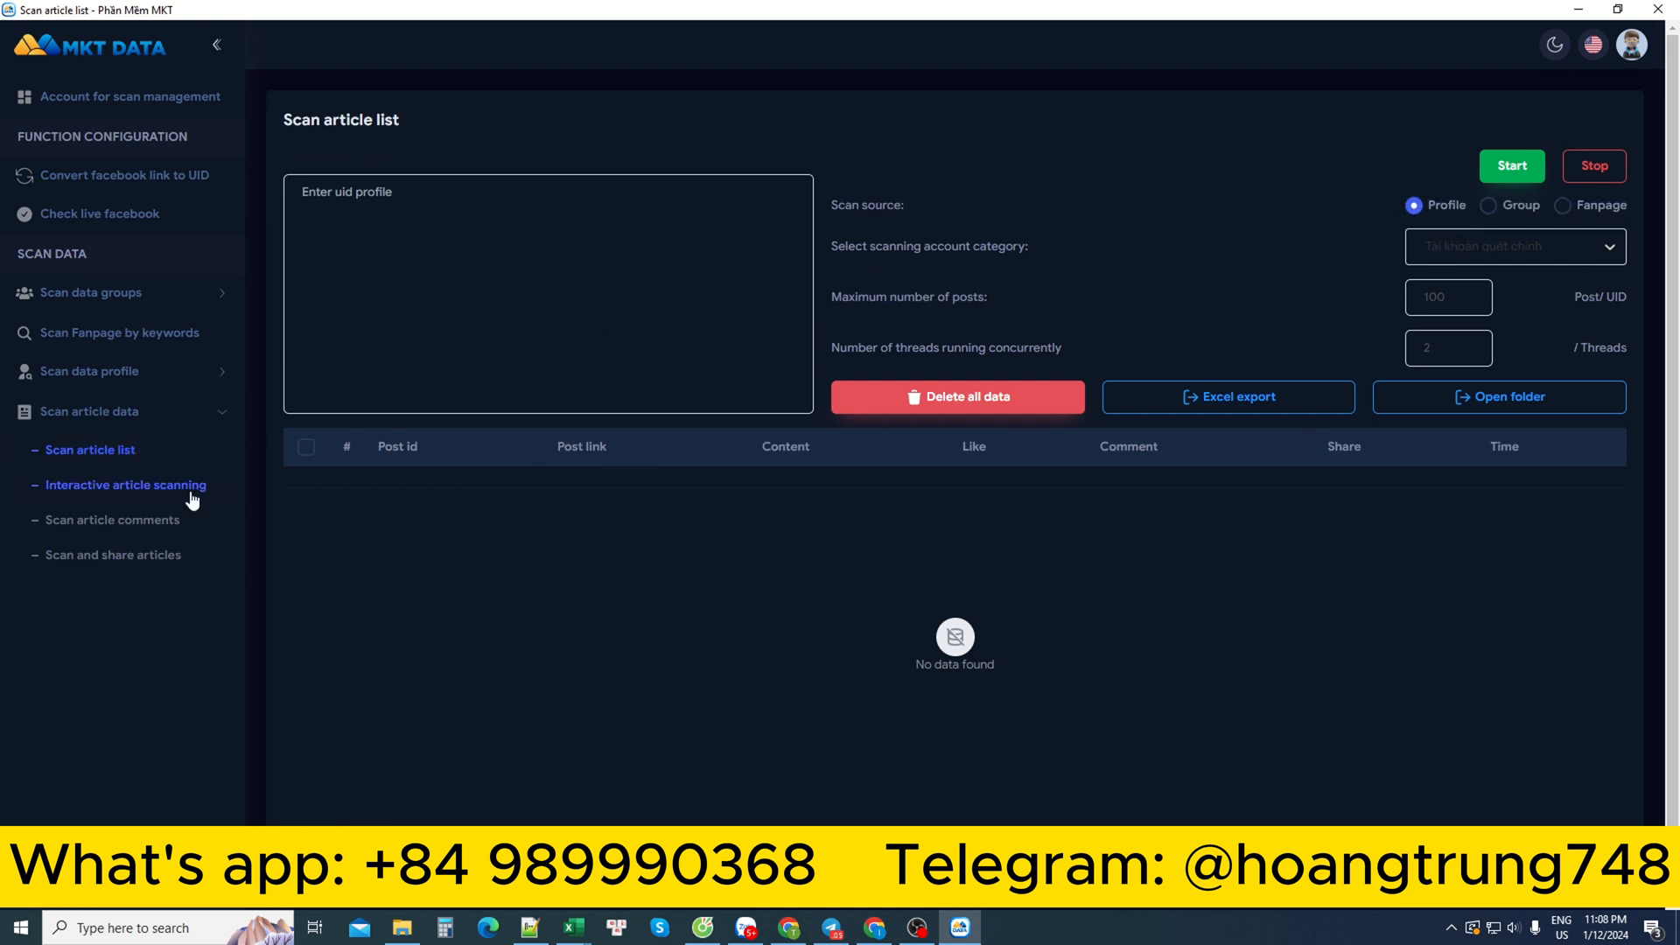
{"action": "left_click", "coordinate": [126, 485]}
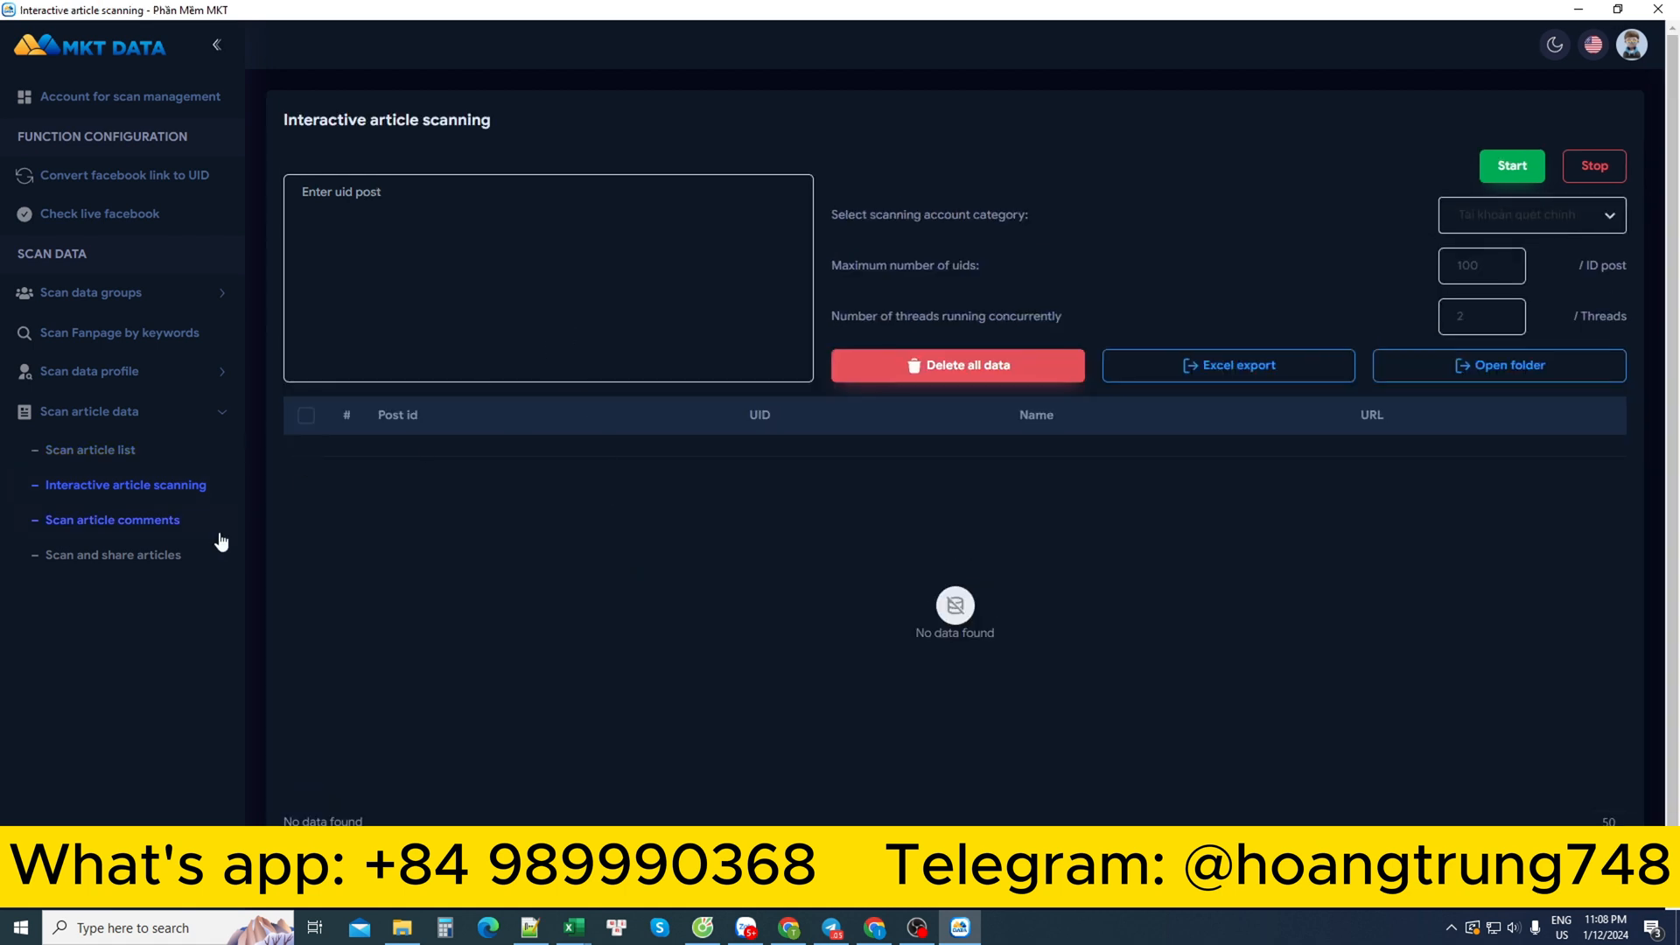
{"action": "left_click", "coordinate": [112, 519]}
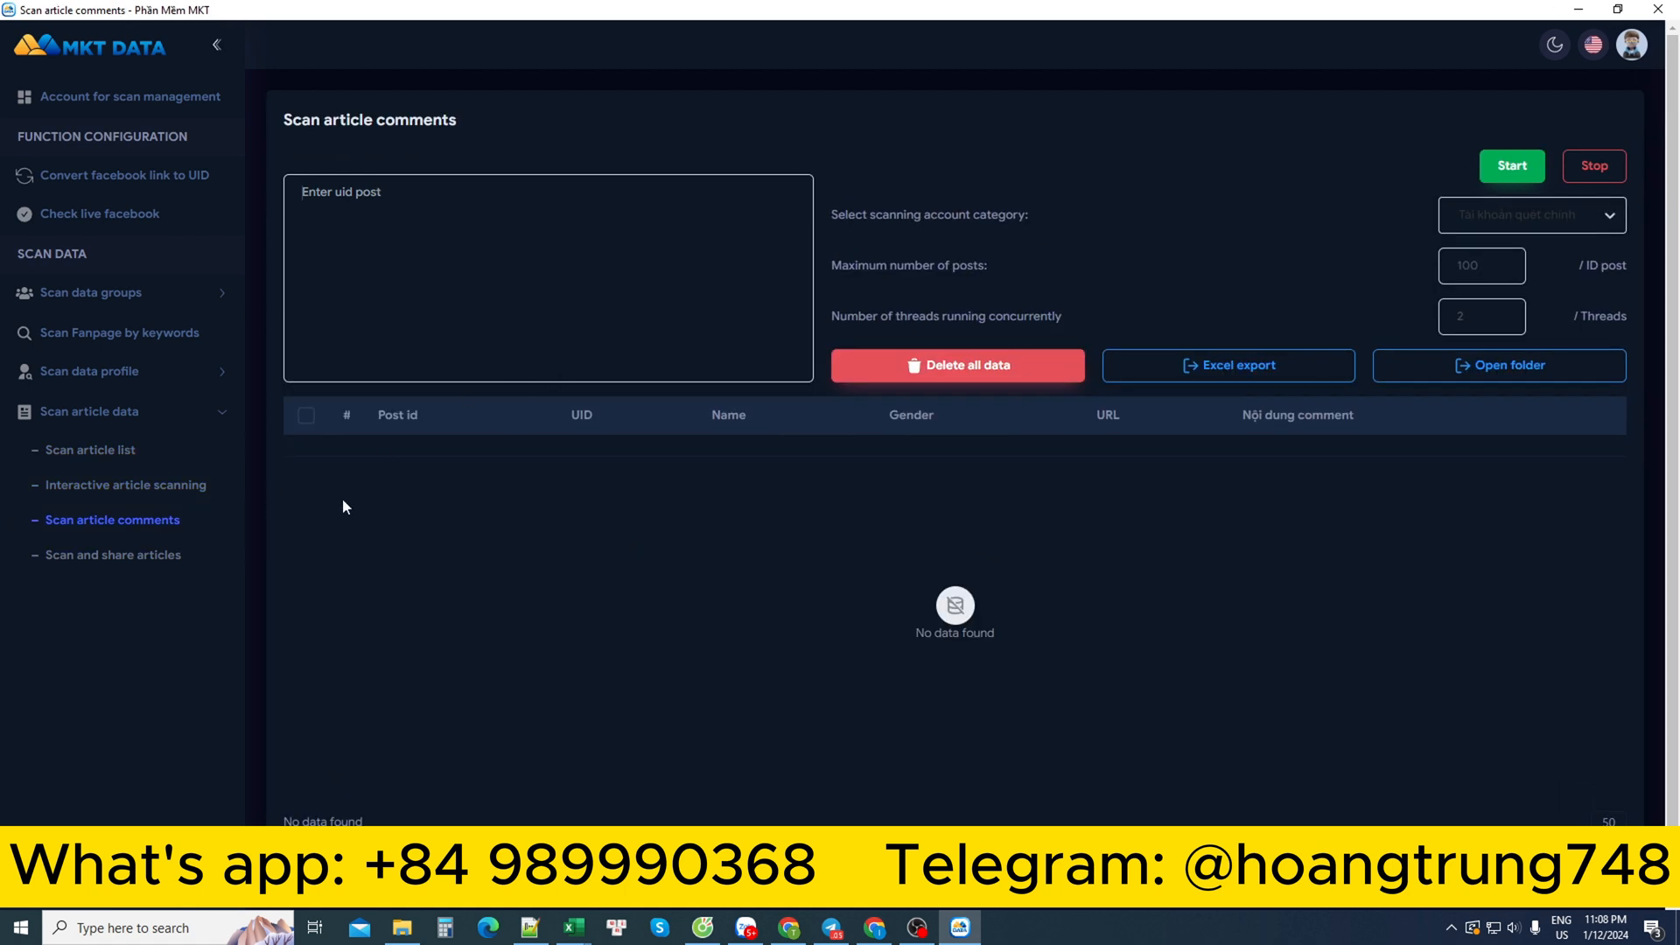
{"action": "left_click", "coordinate": [112, 555]}
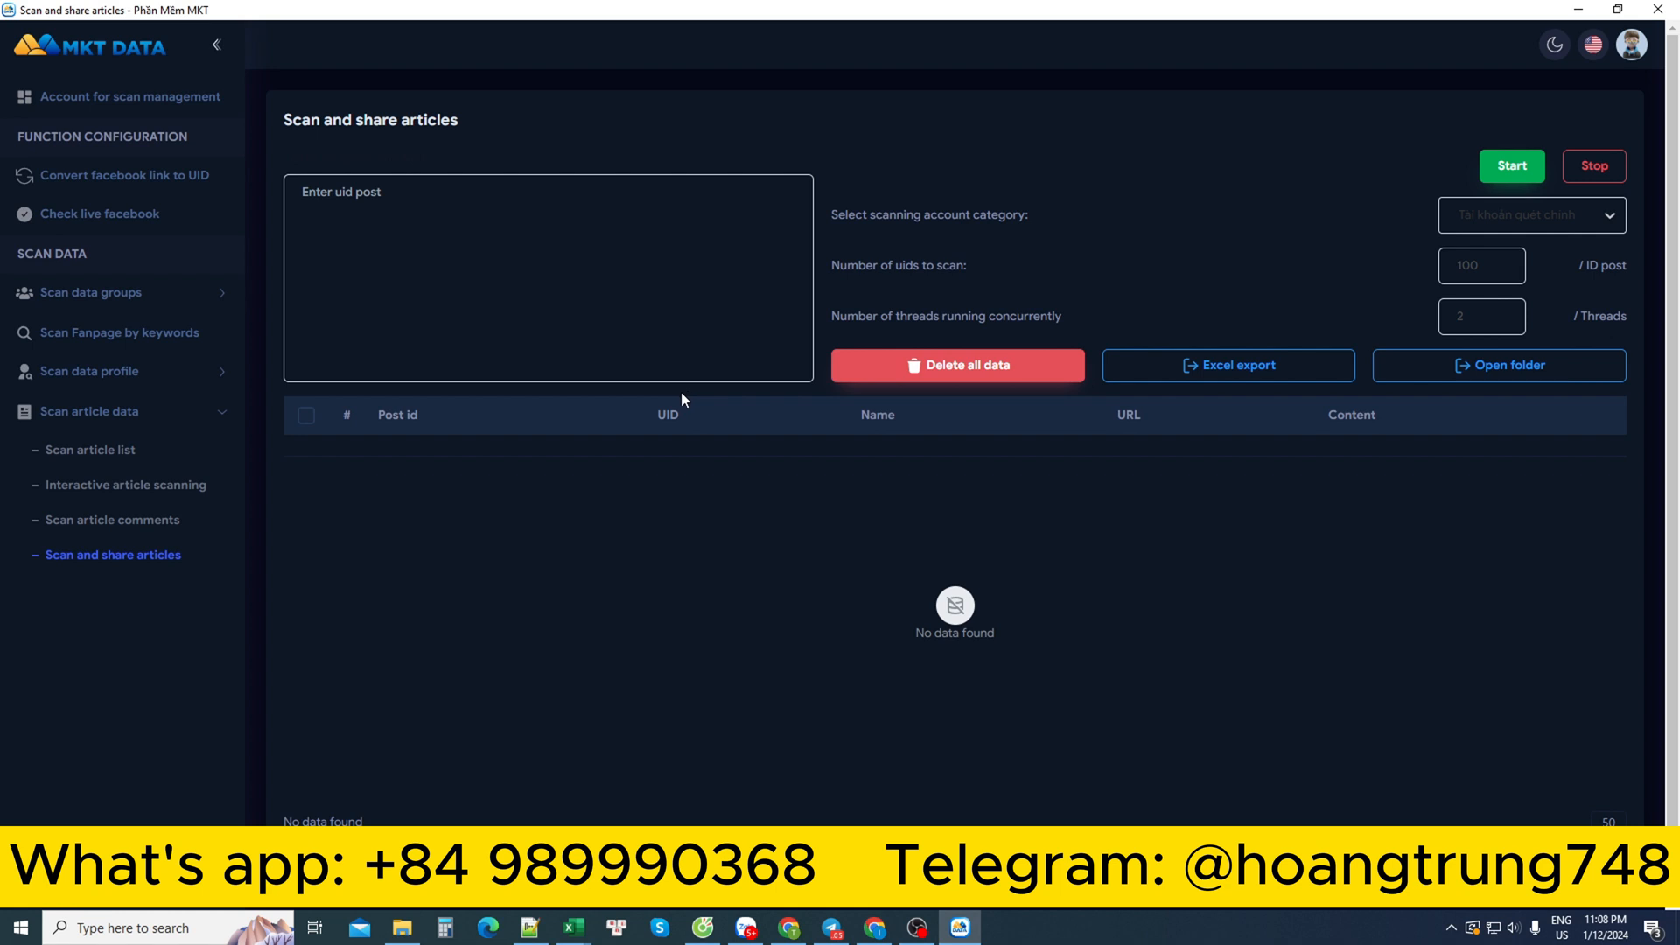